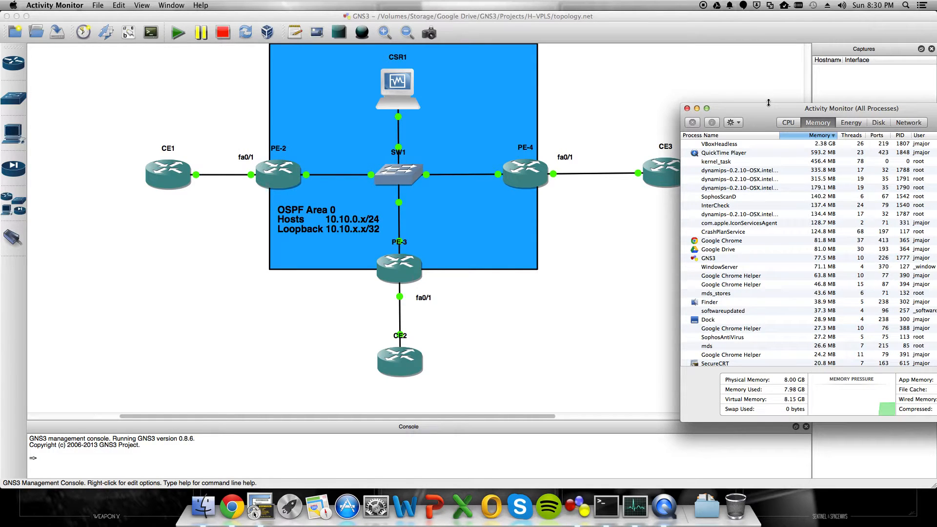
mouse_move(759, 128)
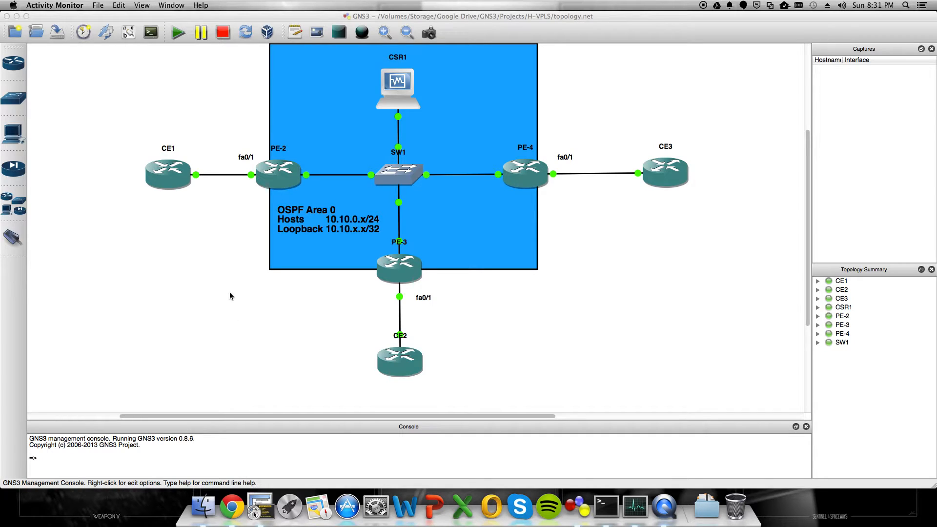
mouse_move(232, 284)
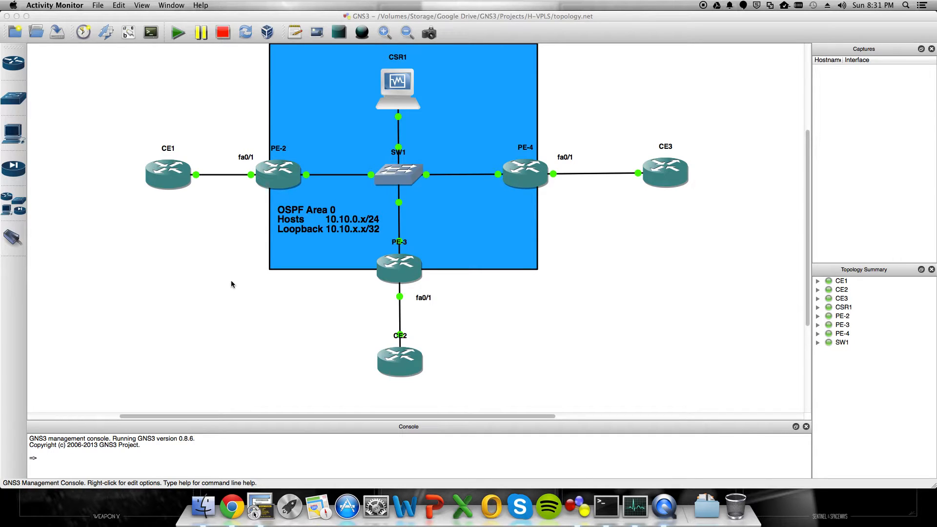
mouse_move(197, 259)
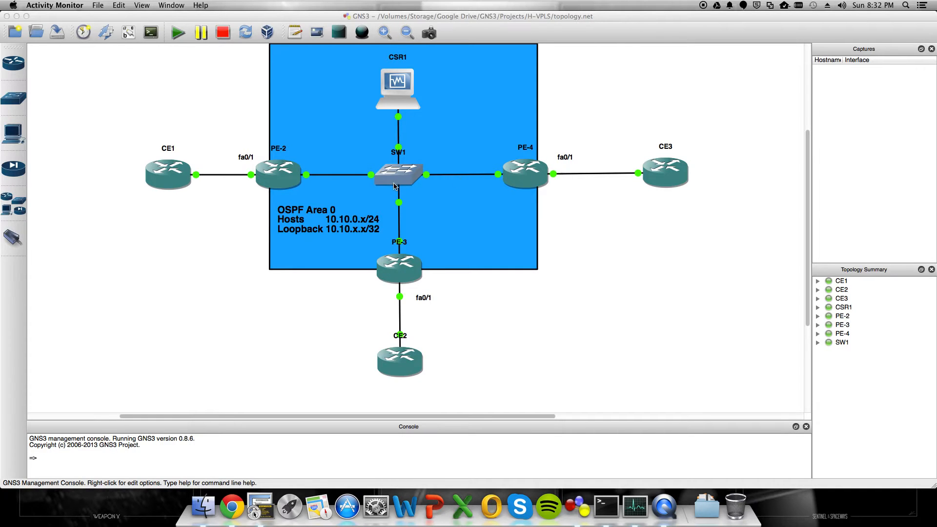
mouse_move(166, 191)
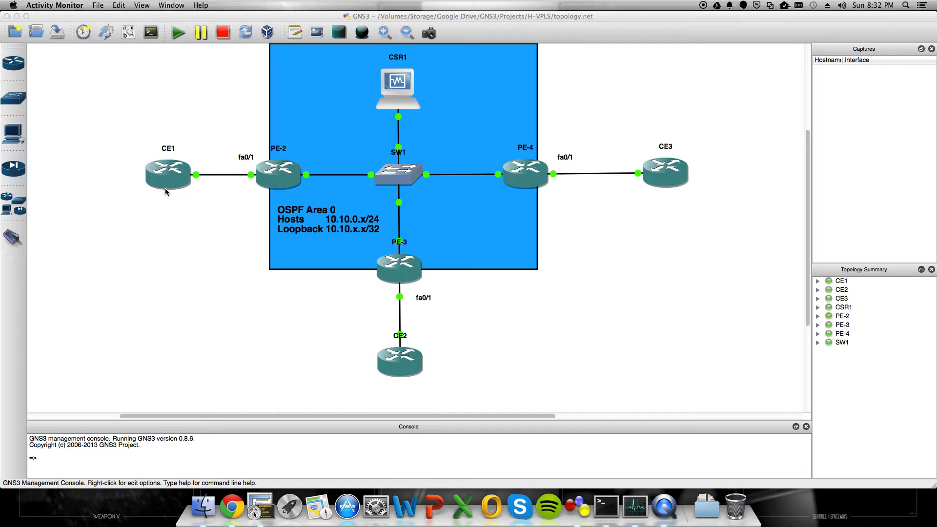
mouse_move(257, 237)
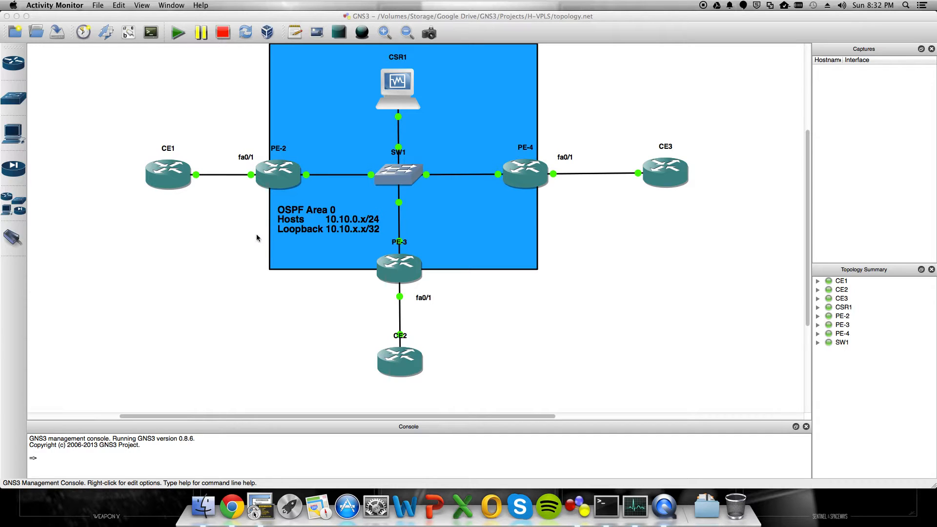
mouse_move(222, 199)
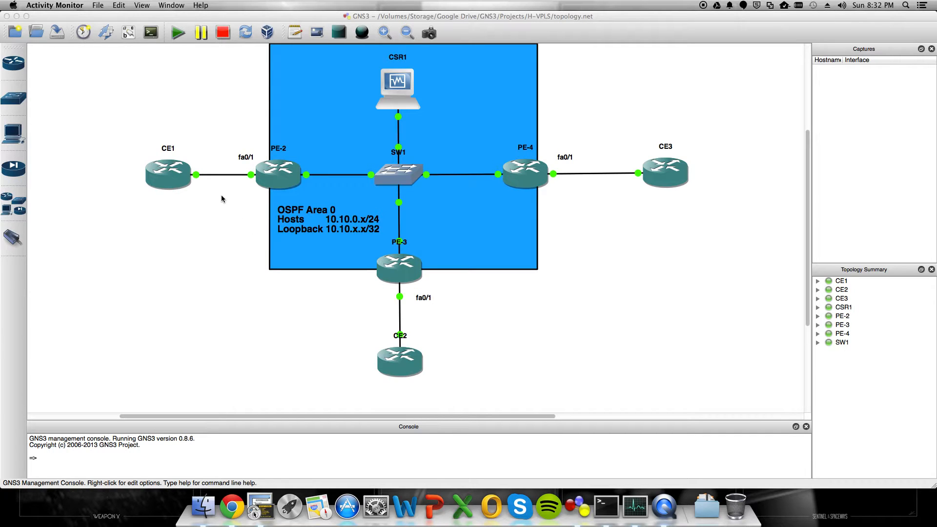
mouse_move(537, 158)
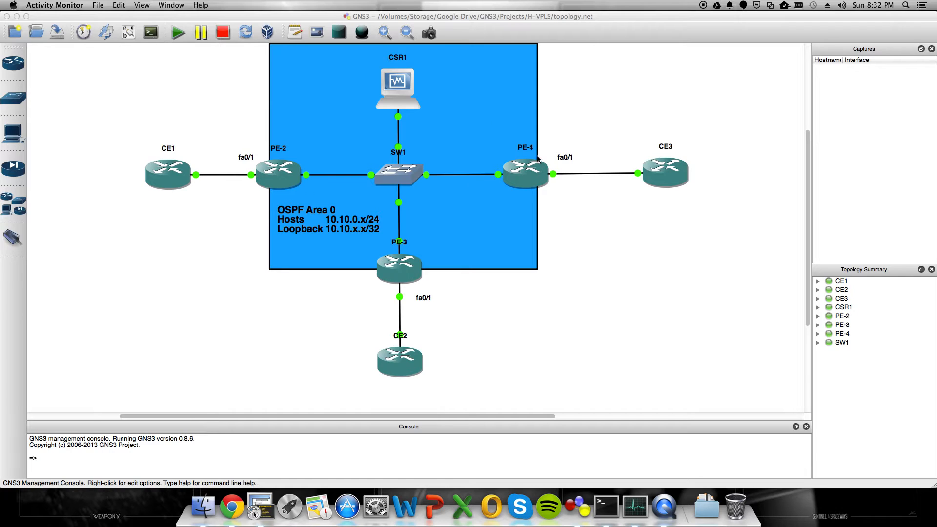
mouse_move(310, 139)
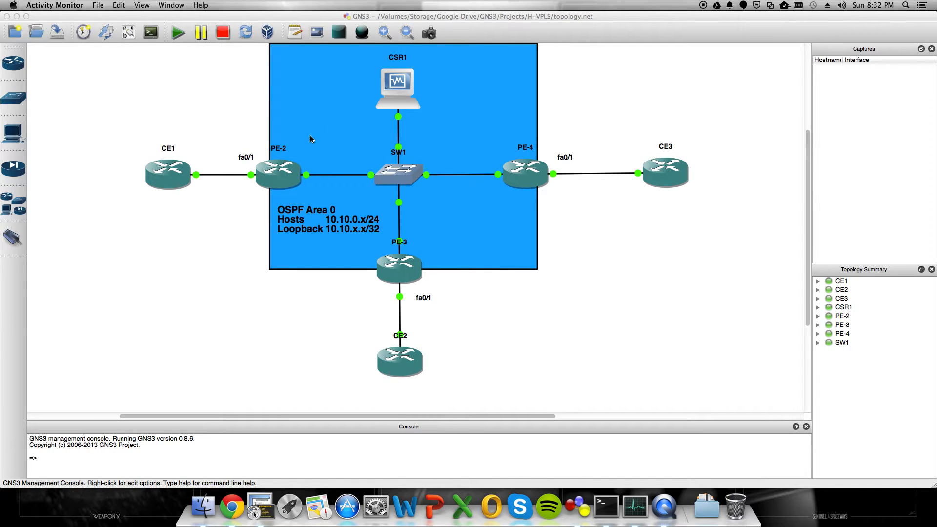
mouse_move(313, 156)
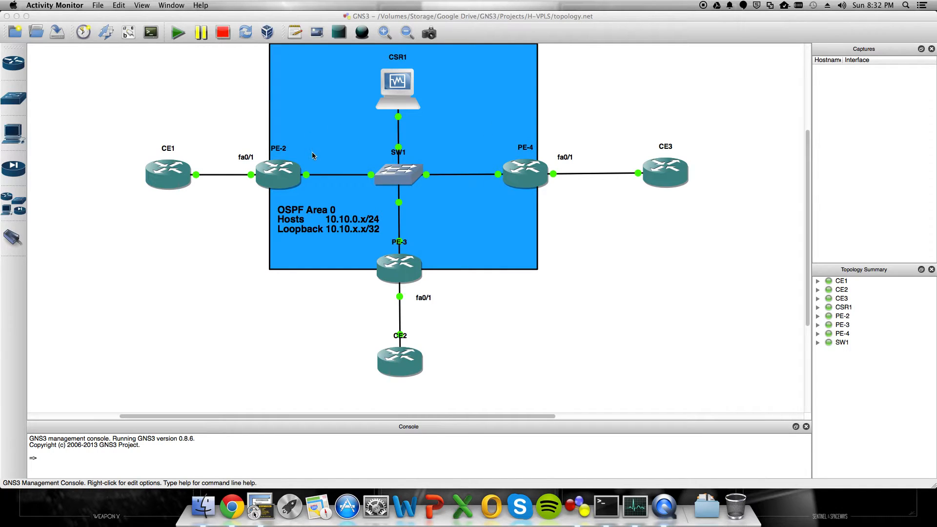
mouse_move(266, 168)
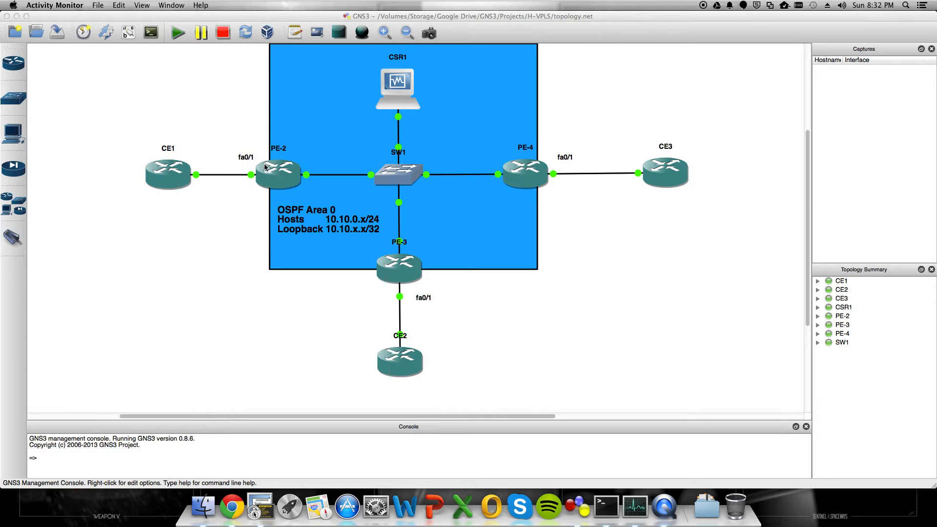
mouse_move(491, 337)
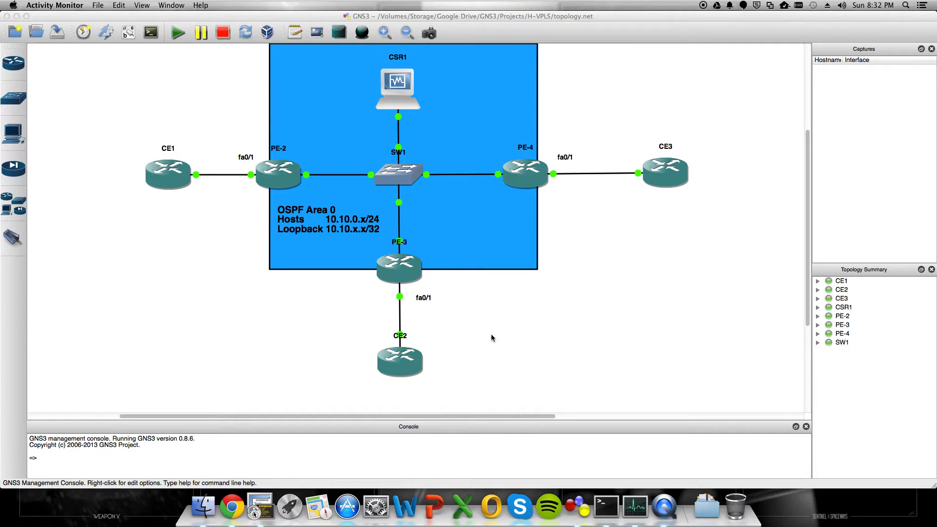
mouse_move(618, 201)
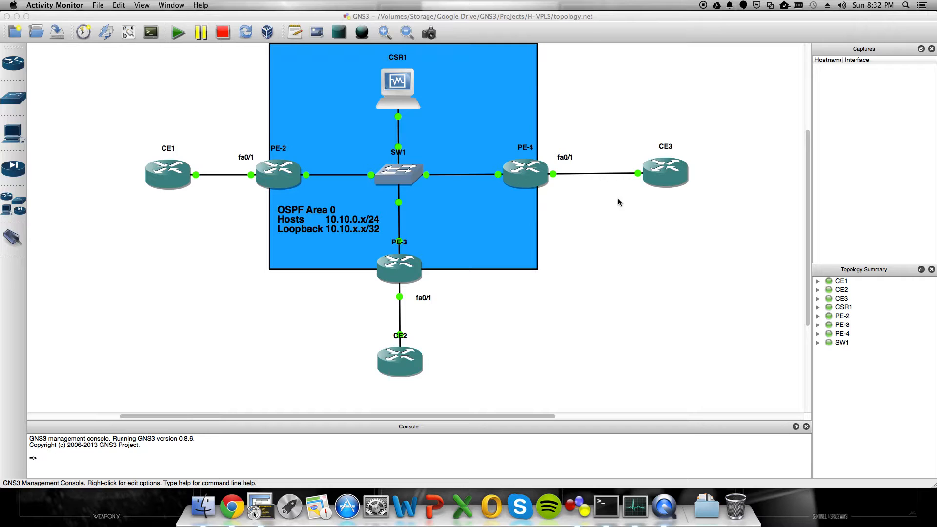
mouse_move(640, 222)
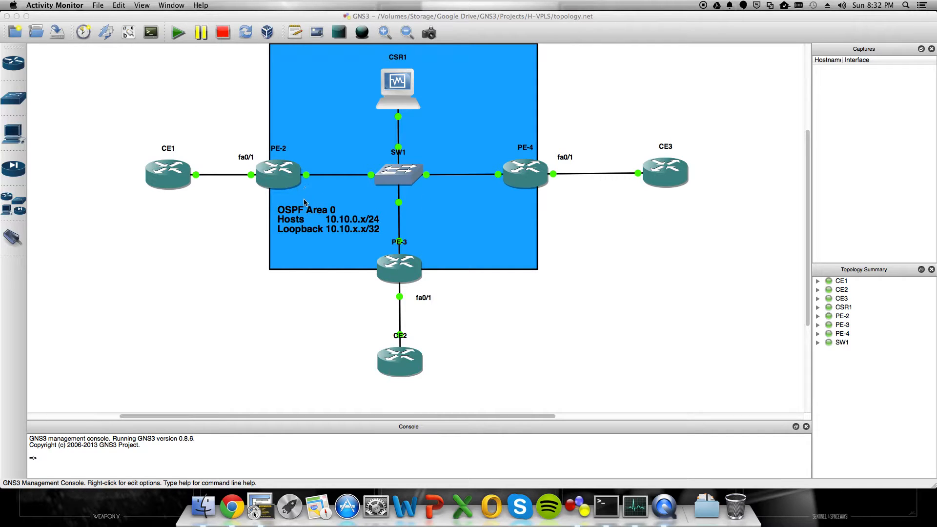
mouse_move(311, 210)
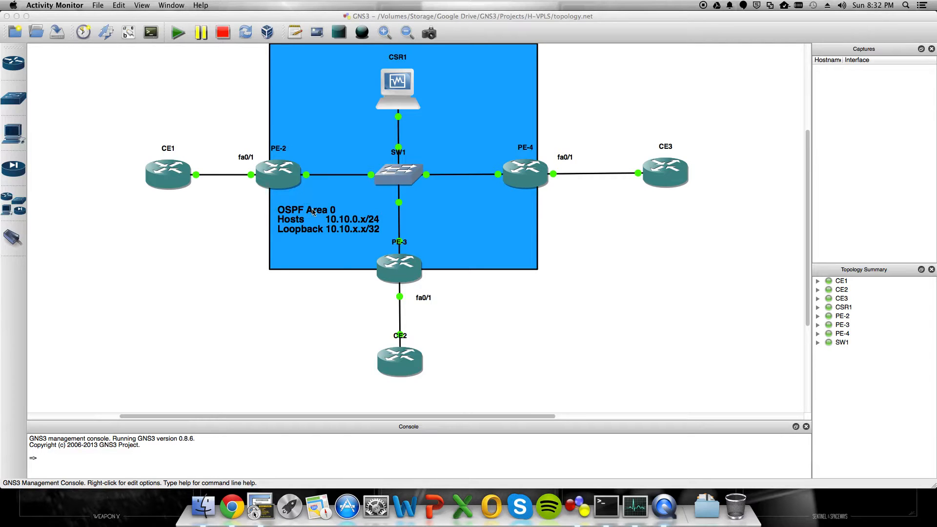
mouse_move(334, 253)
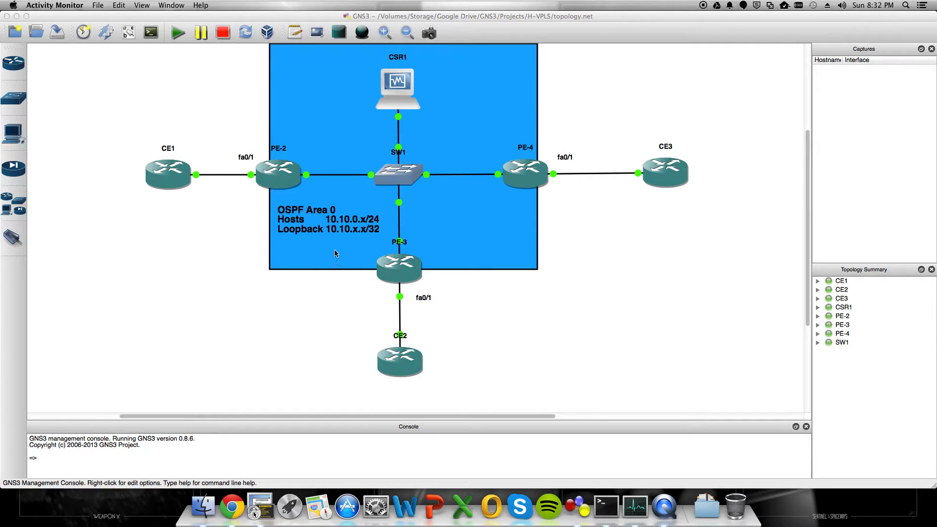
mouse_move(303, 225)
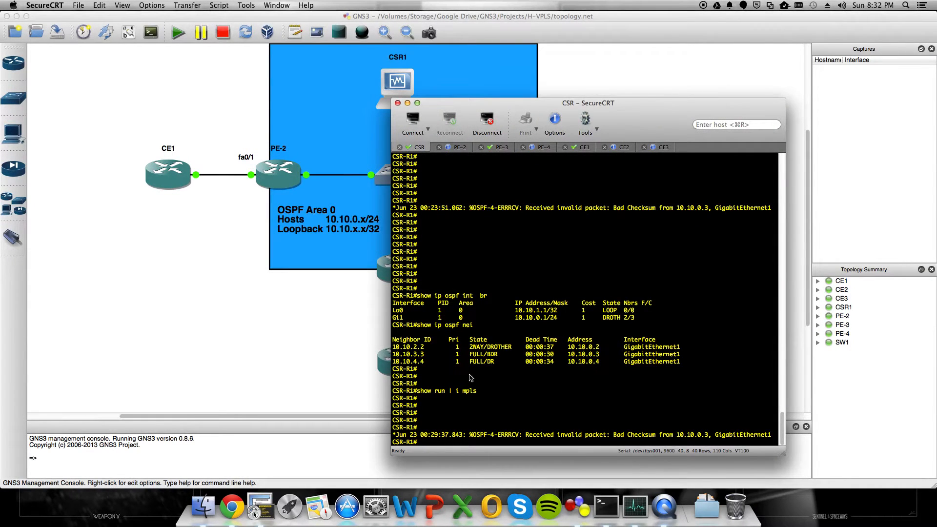
mouse_move(450, 386)
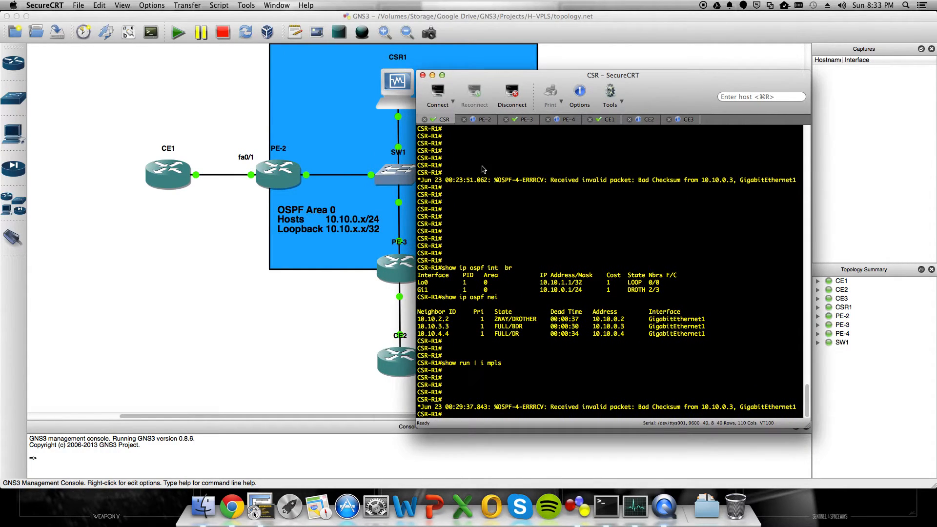
mouse_move(501, 339)
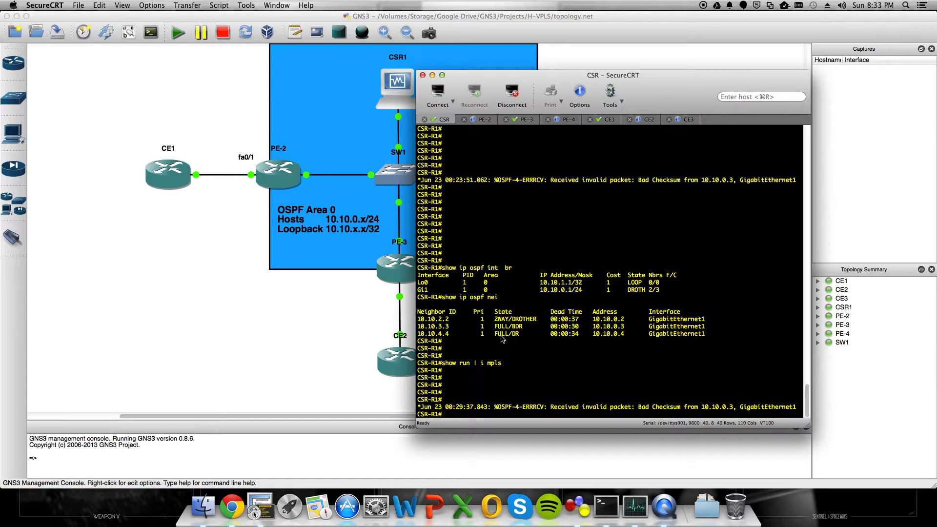
mouse_move(457, 131)
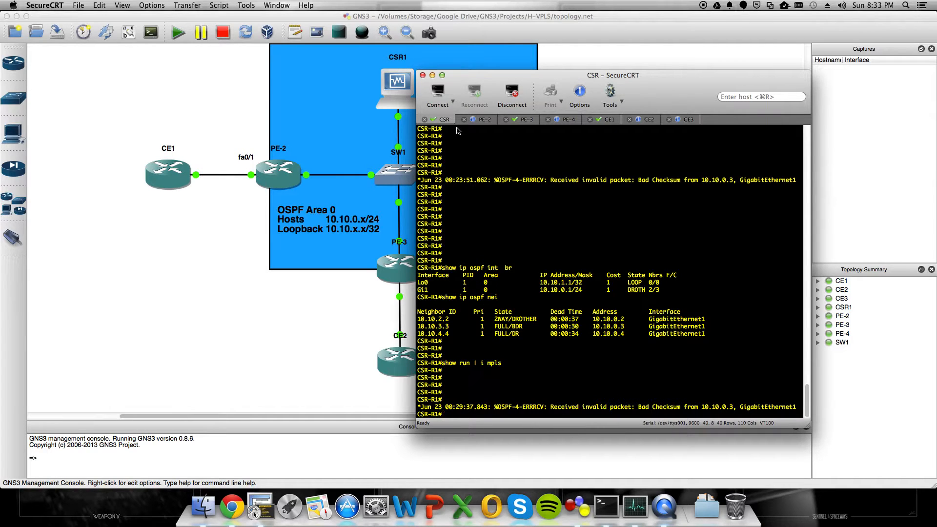
mouse_move(460, 373)
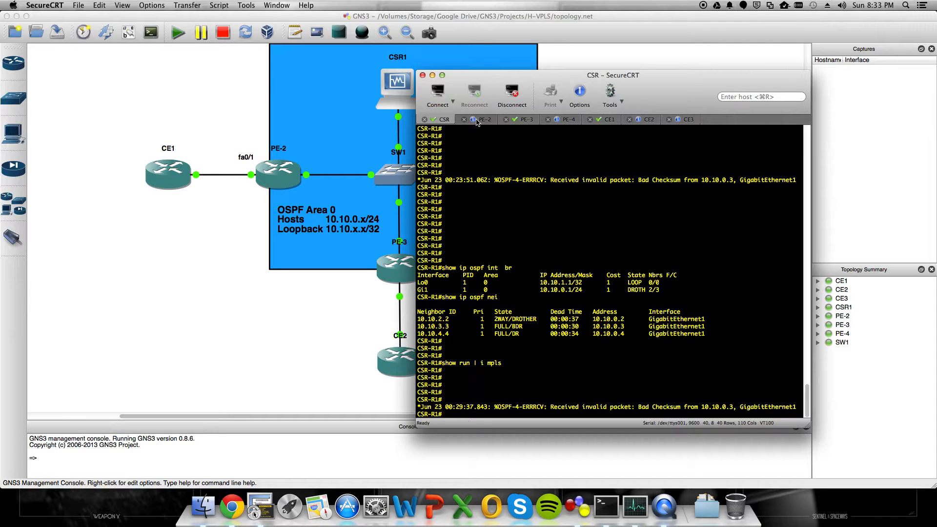
Review the PE-3, CE1, CE2 and CE3 consoles, ending in privileged mode on CE3.
click(524, 119)
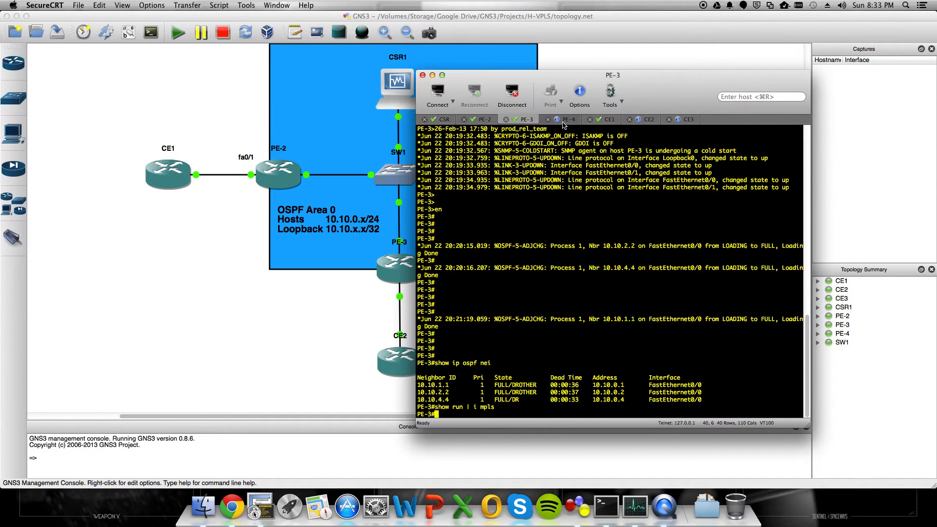
click(605, 119)
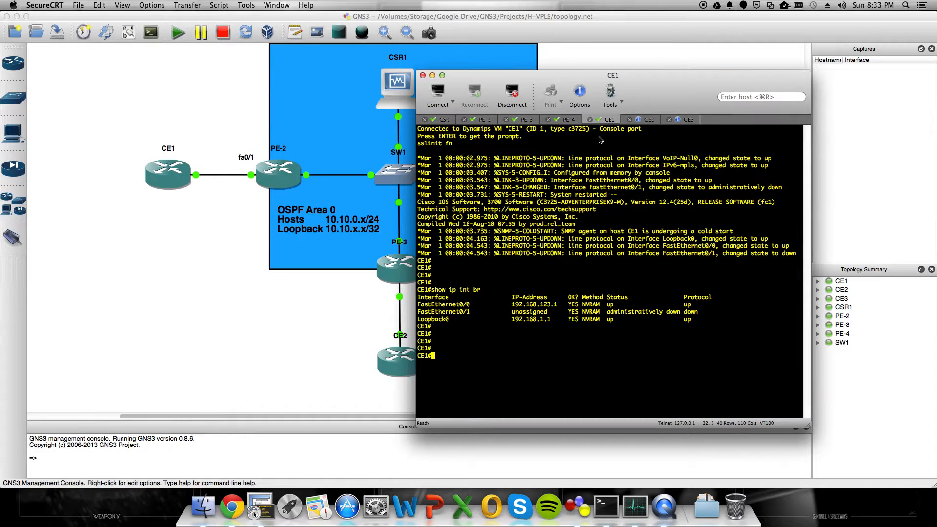
mouse_move(512, 320)
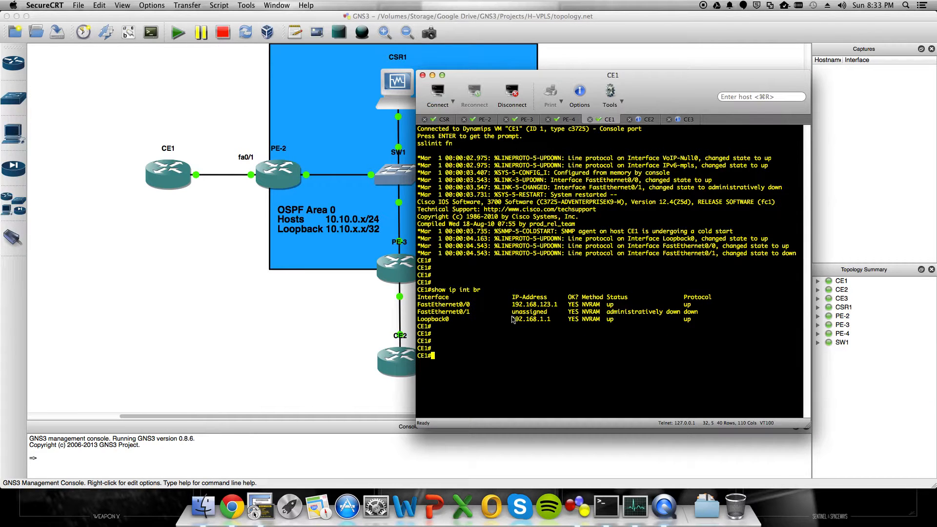
mouse_move(516, 325)
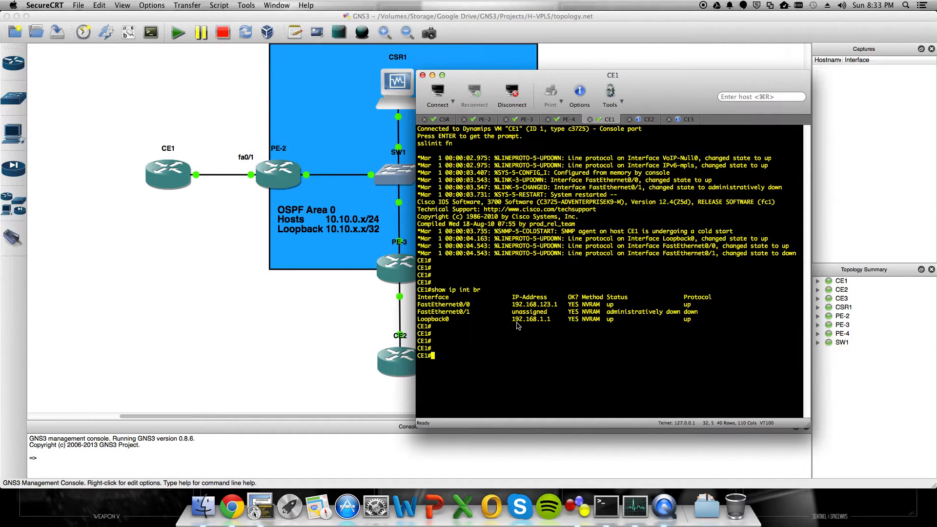
mouse_move(552, 332)
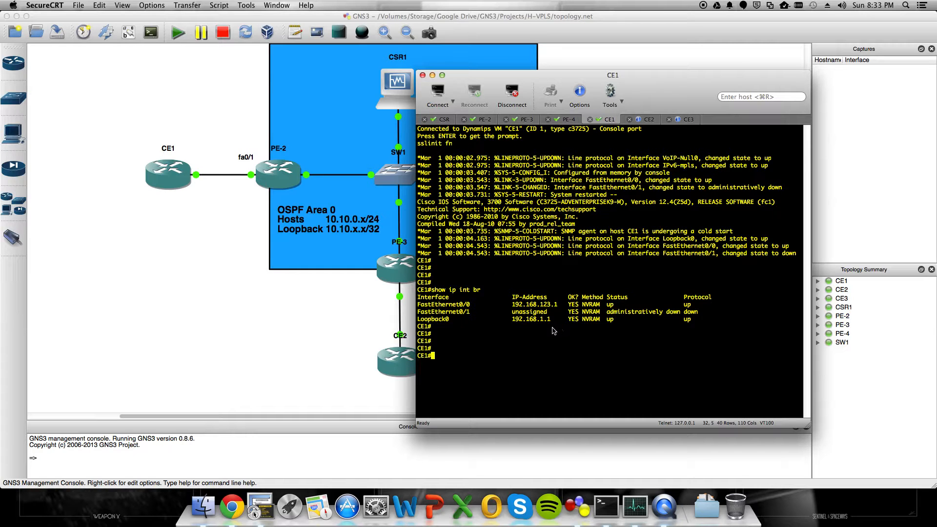
mouse_move(456, 317)
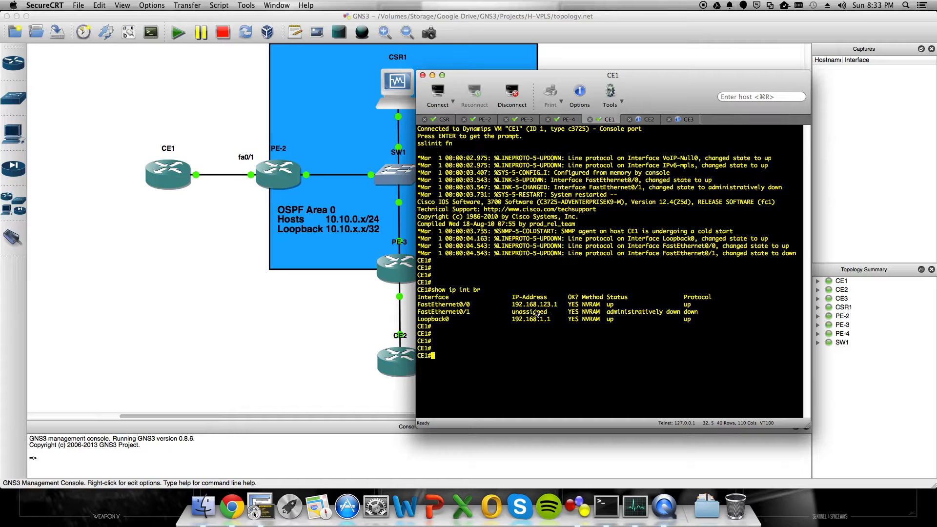
mouse_move(553, 311)
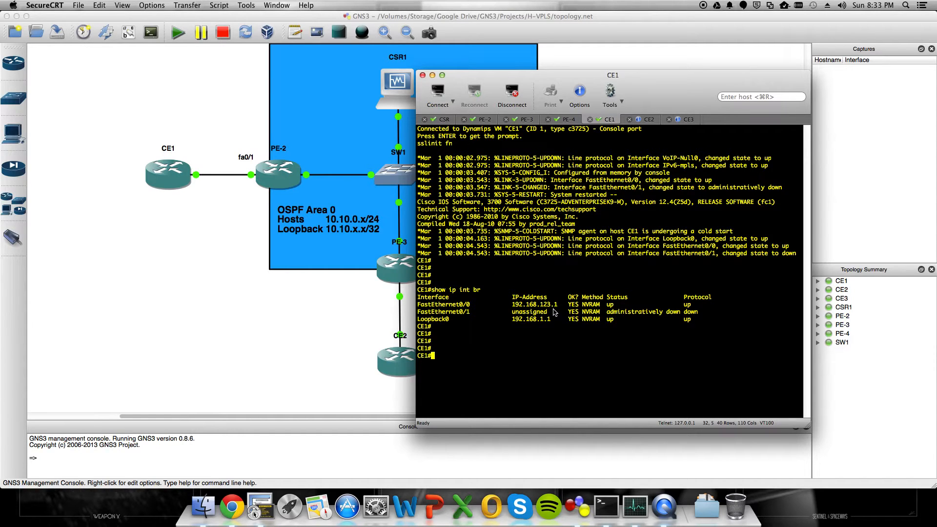
click(649, 119)
text(en)
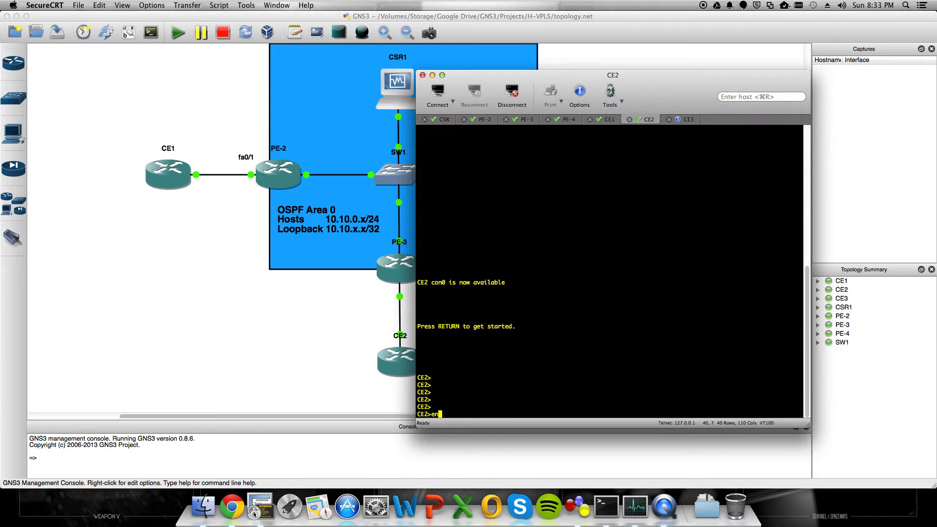
click(686, 119)
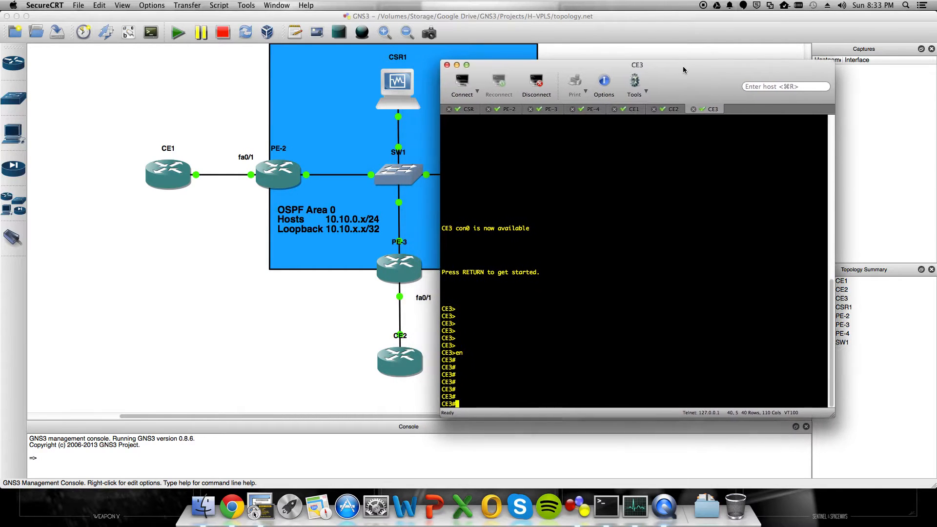
On CSR-R1, enable MPLS with LDP router-id lo0 and MPLS on GigabitEthernet1.
click(469, 109)
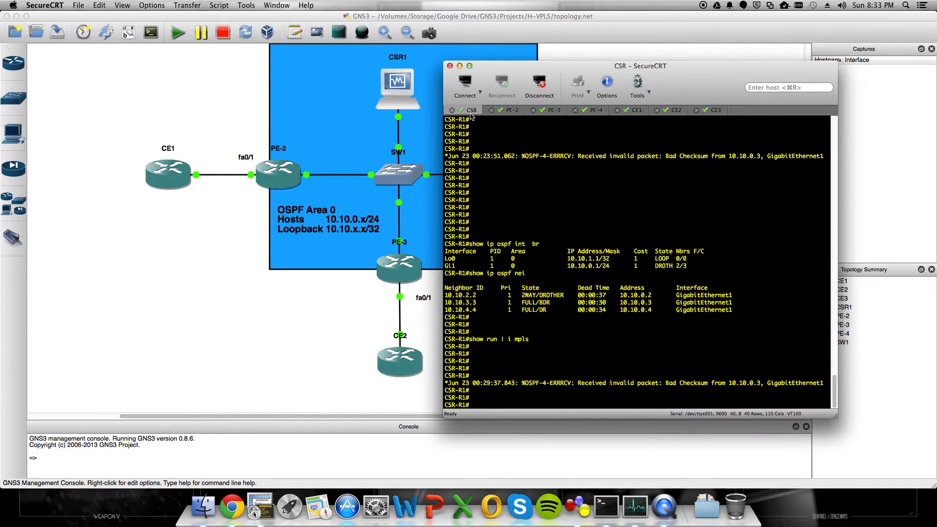
text(conf t)
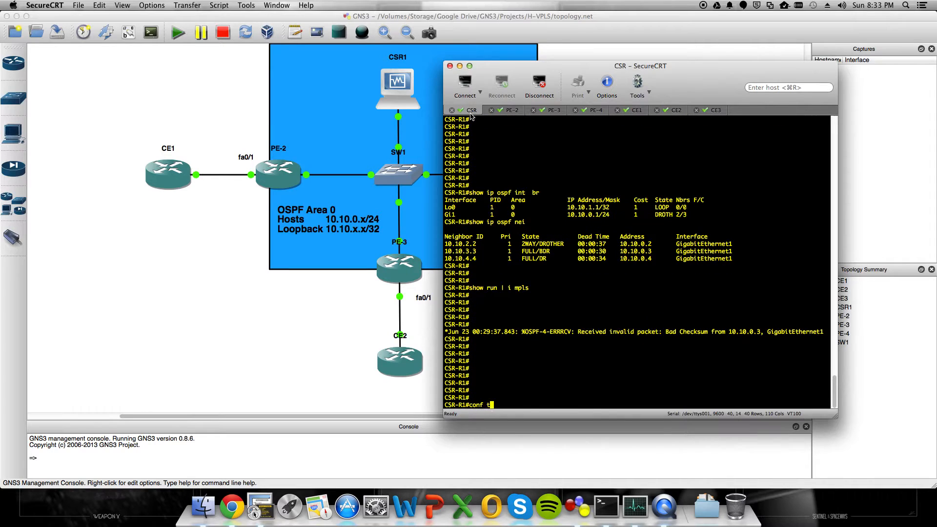
text(mpls)
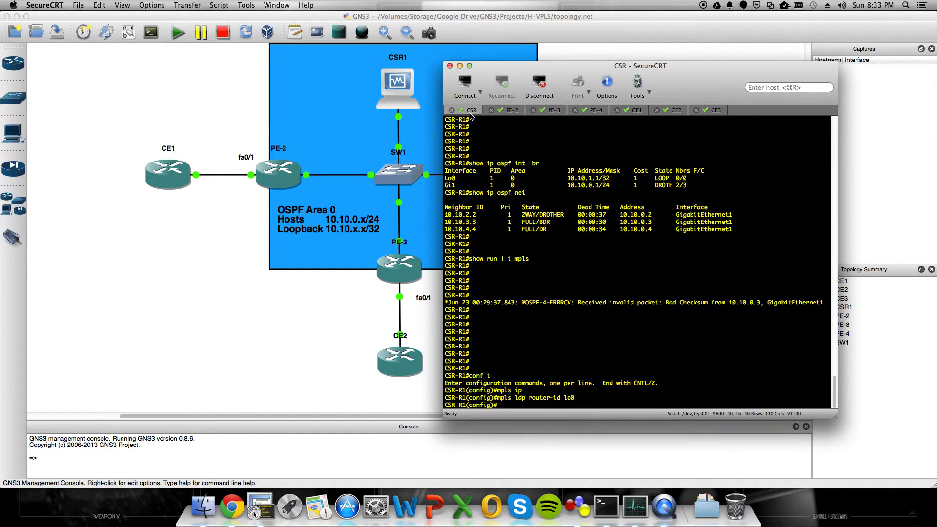
text(int)
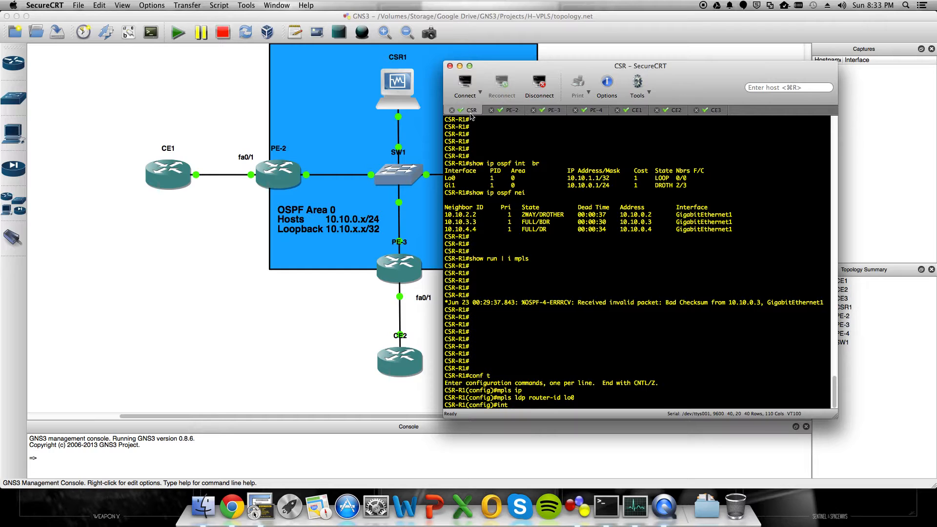
text(gi1)
text(mpls ip)
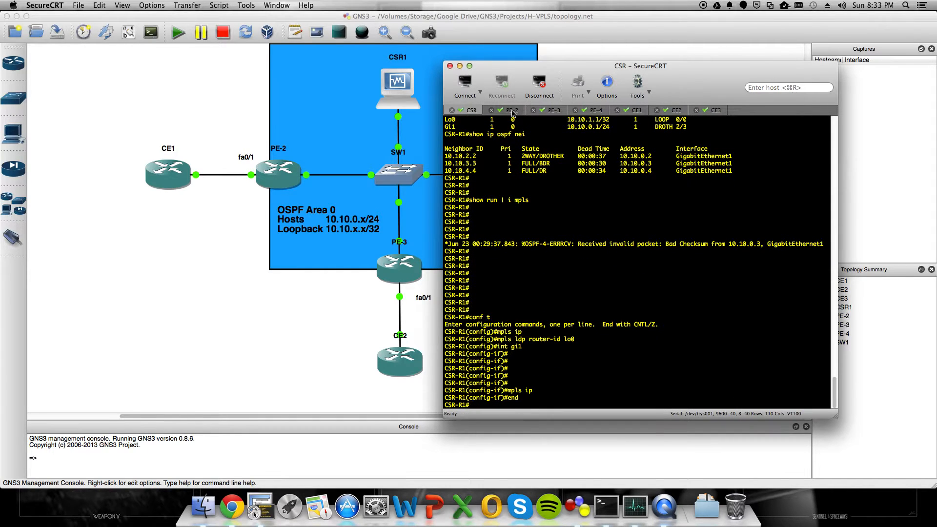
text(tex)
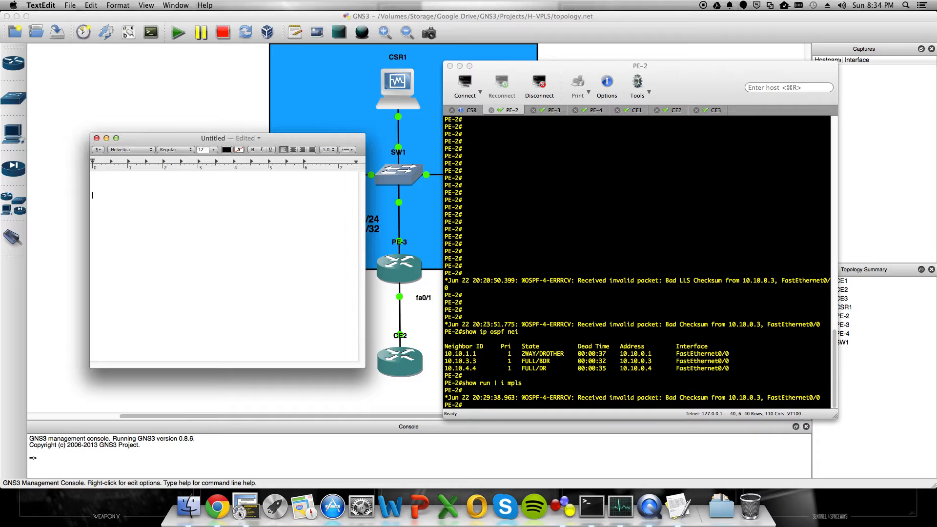
Draft the PE config in TextEdit: mpls ip, LDP router-id lo0, MPLS on fa0/0.
text(conf)
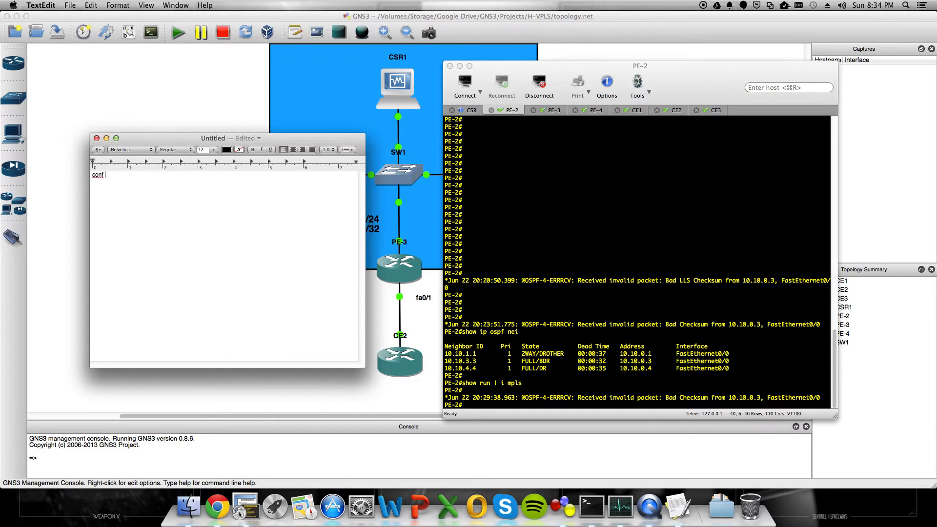
text(t)
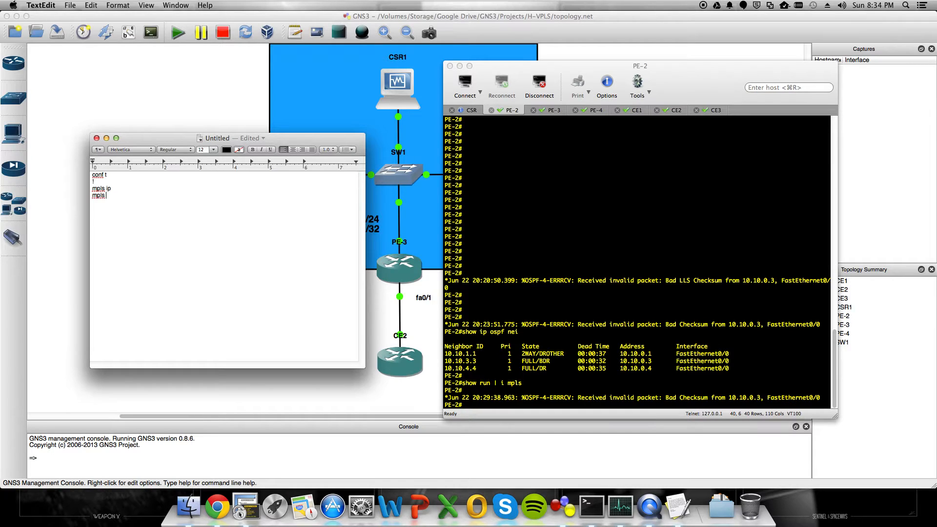
text(ldp router)
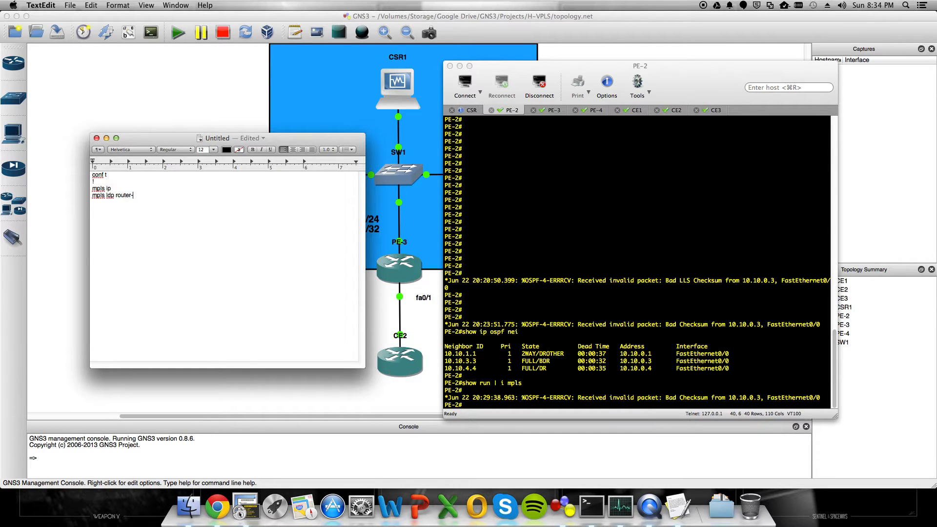
text(-id lo0)
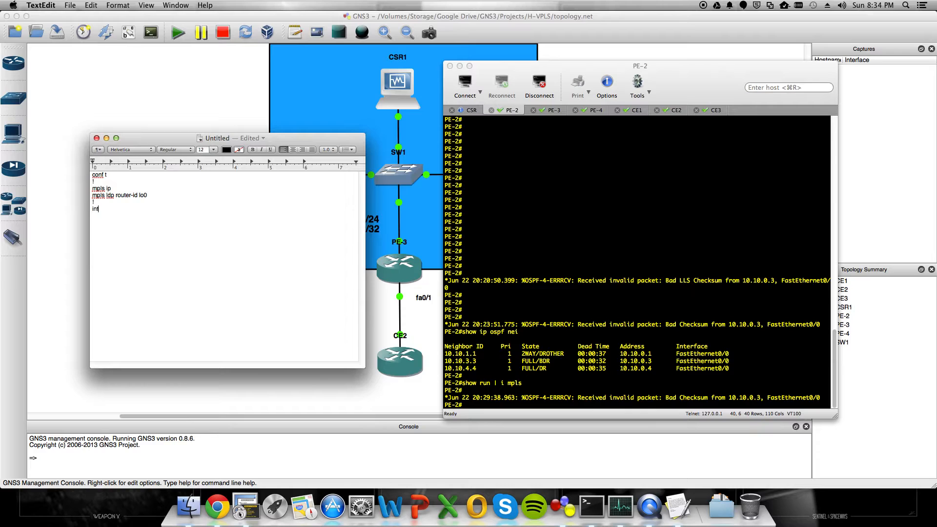
text(fa0/0)
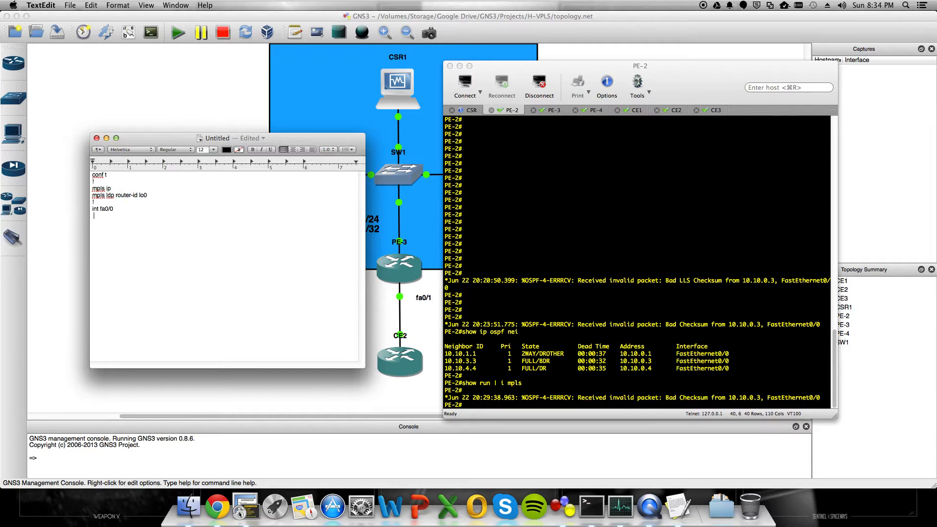
text(.)
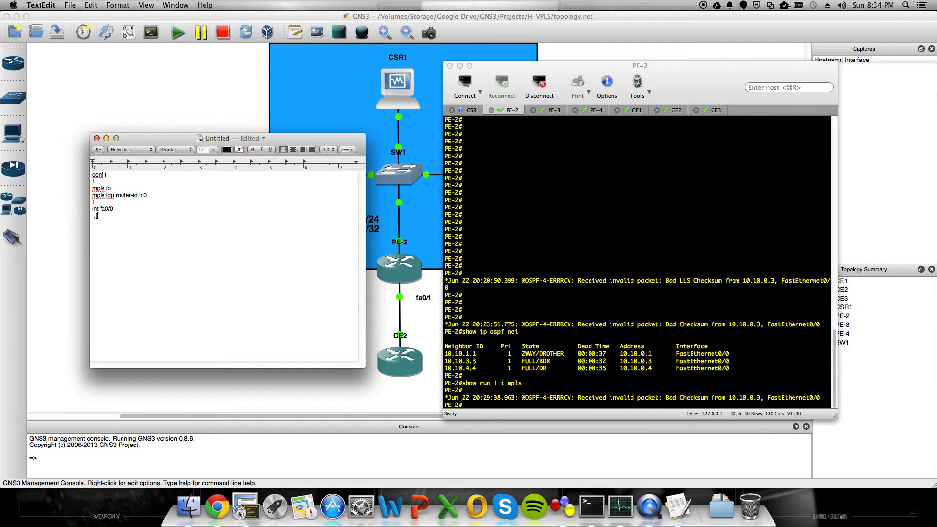
text(mpls ip)
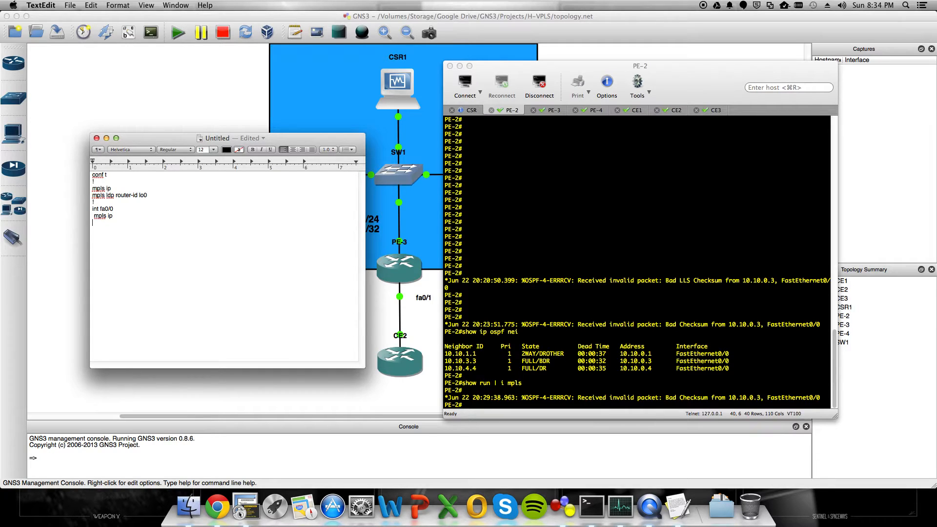
text(exit)
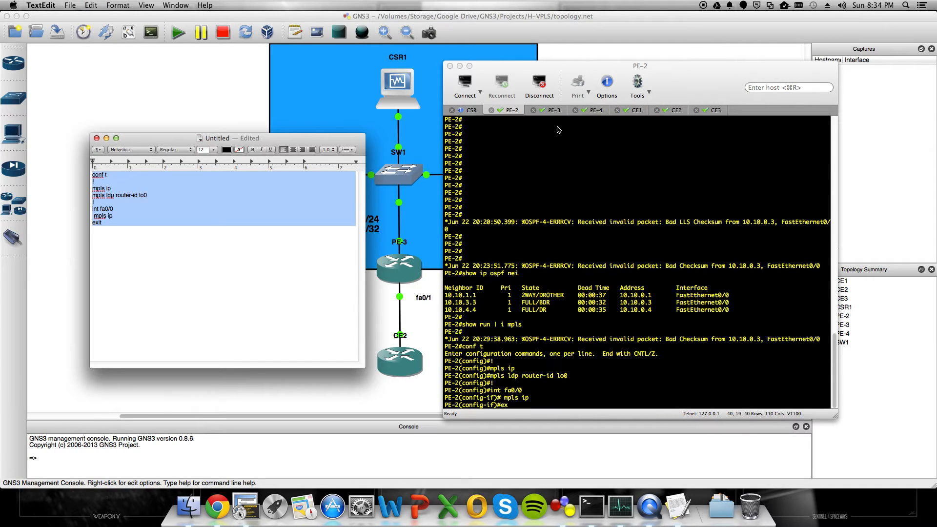
Apply the MPLS config to PE-3 and PE-4, then check CSR-R1's LDP neighbors.
click(550, 109)
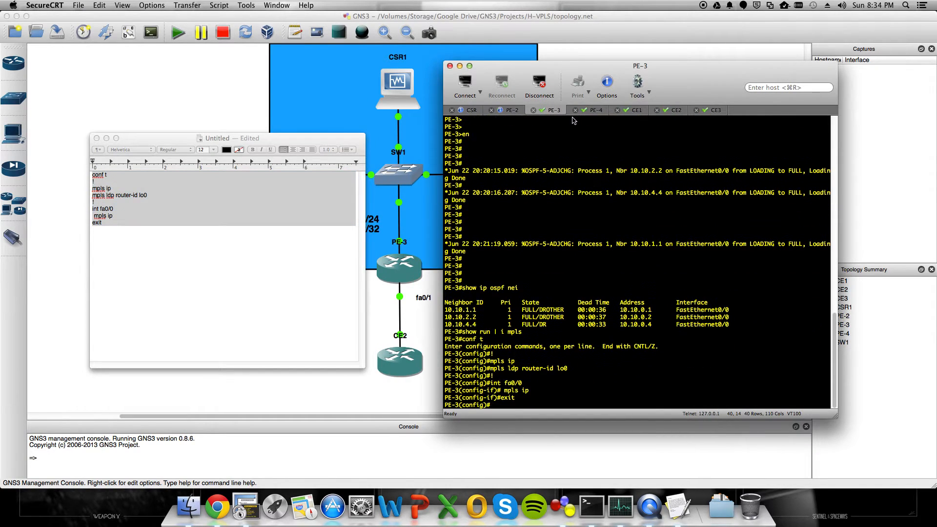
click(593, 109)
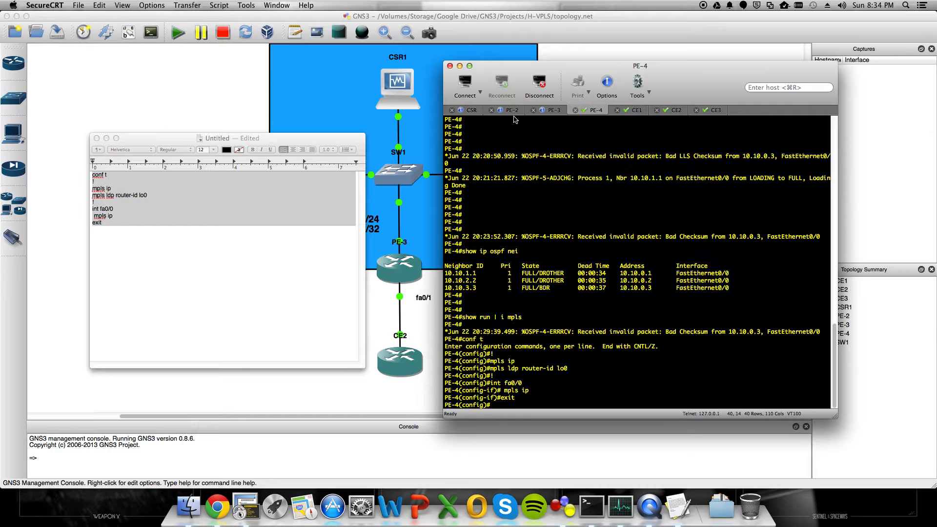
click(511, 110)
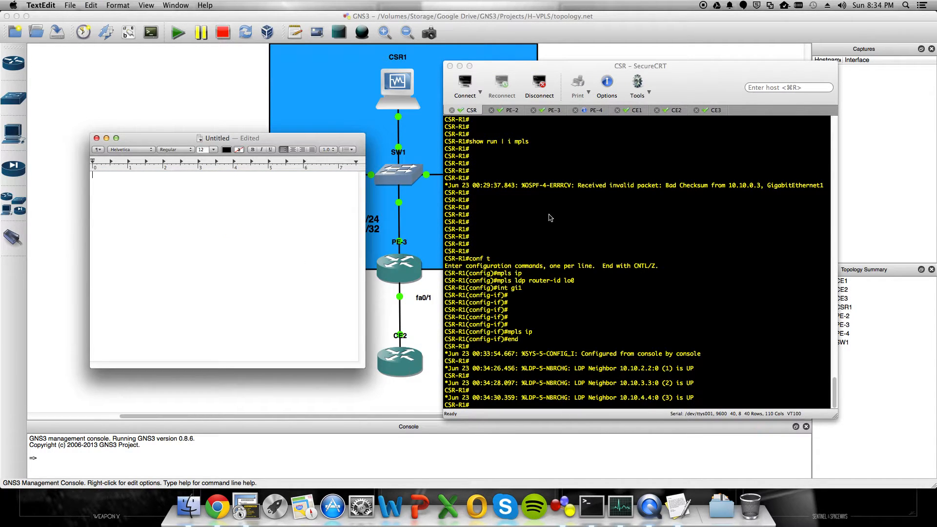
Draft fa0/1 in TextEdit with CDP disabled, speed 100 and duplex full.
text(int fa0/1)
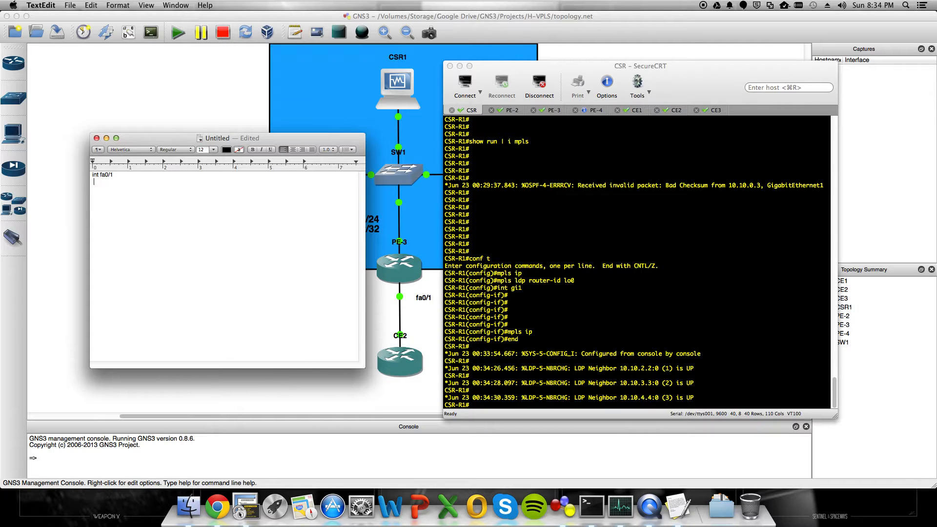
text(no)
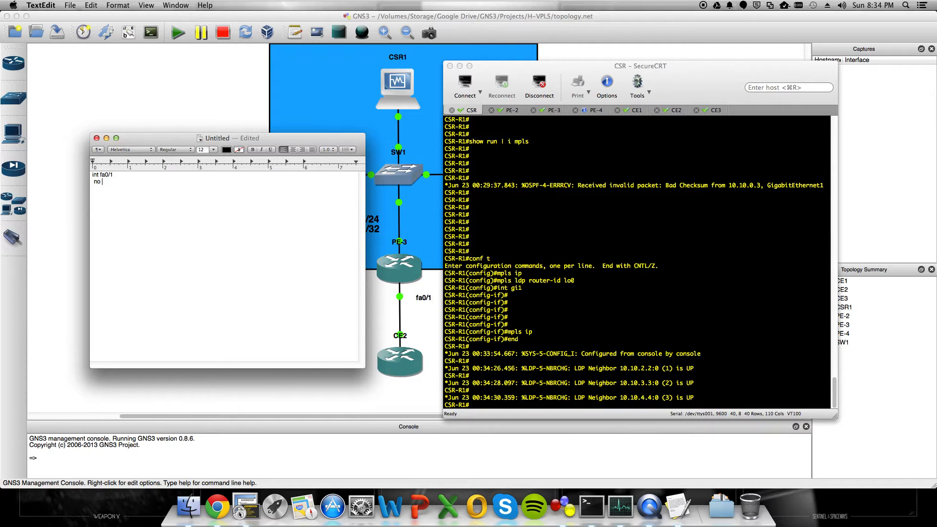
text(cdp enable)
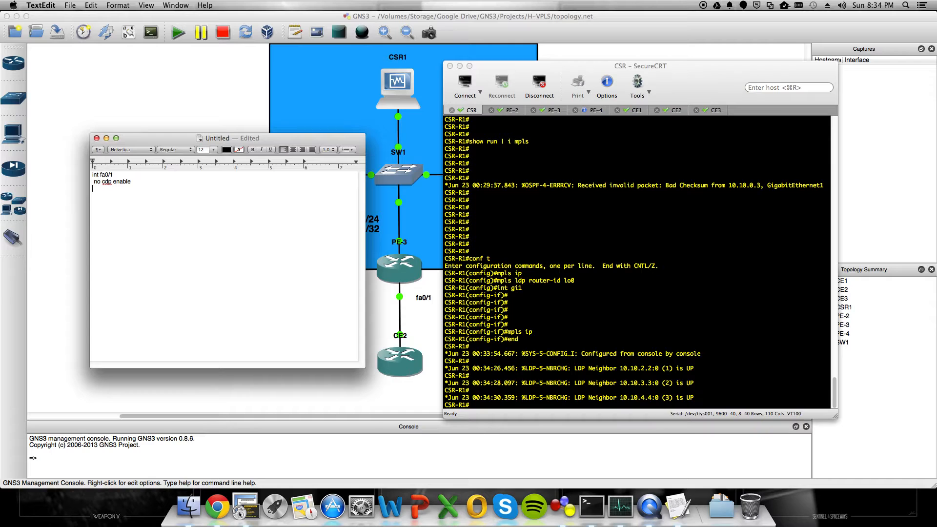
text(speed 100)
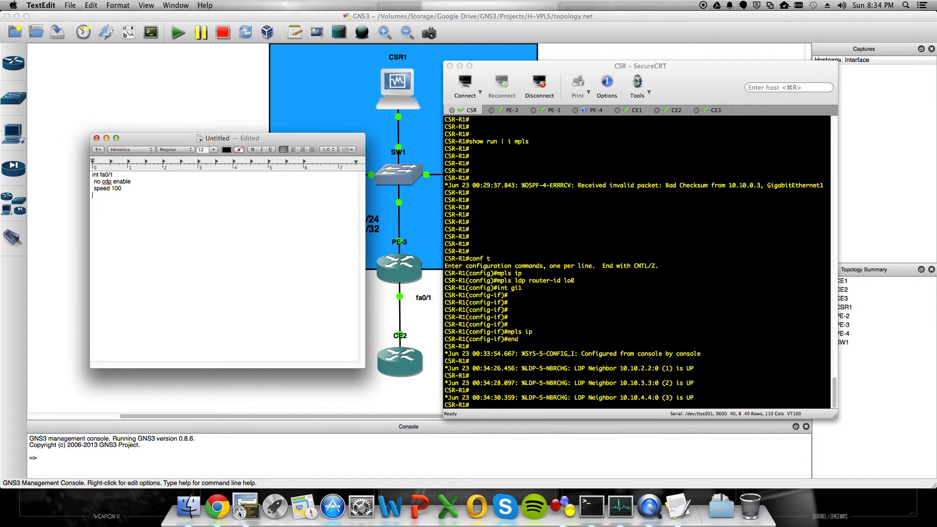
text(duplex full)
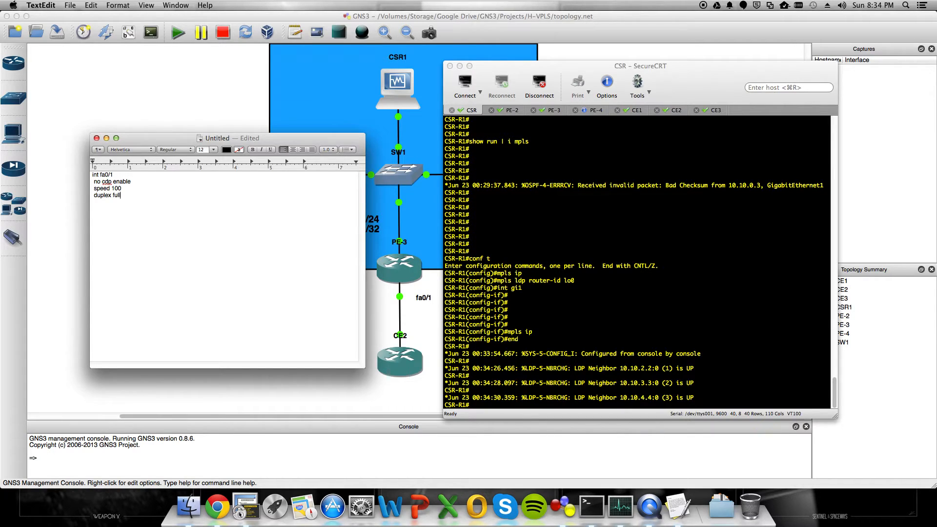
Add xconnect 10.10.1.1 1001 encapsulation mpls to fa0/1 and apply it on PE-2.
text(xconnect)
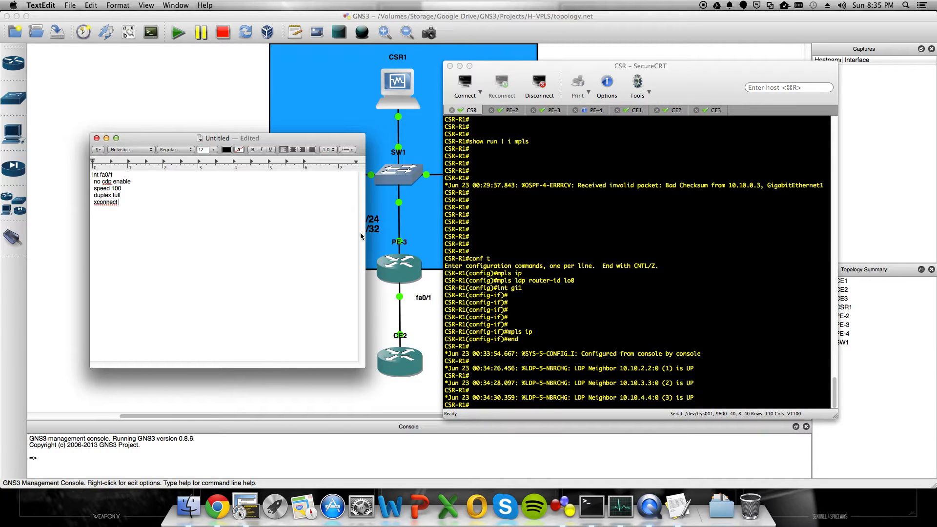
text(show)
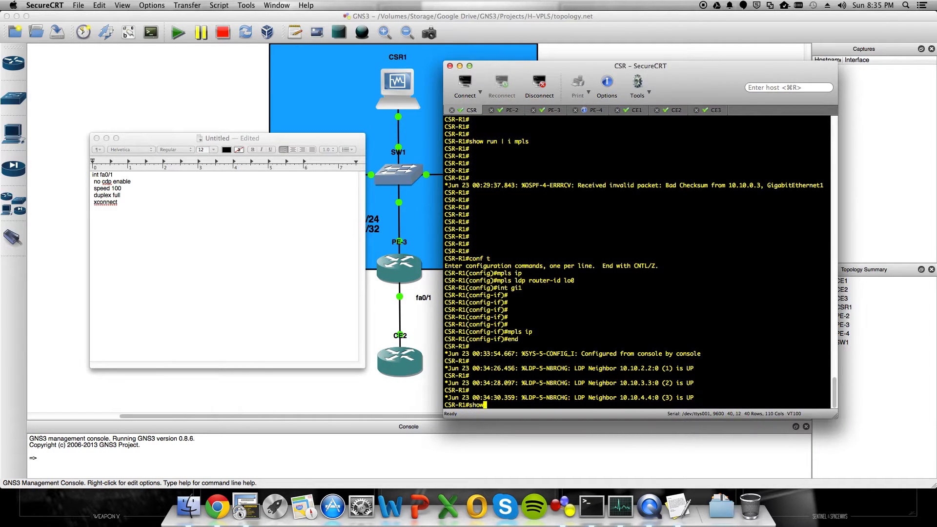
text(ip it)
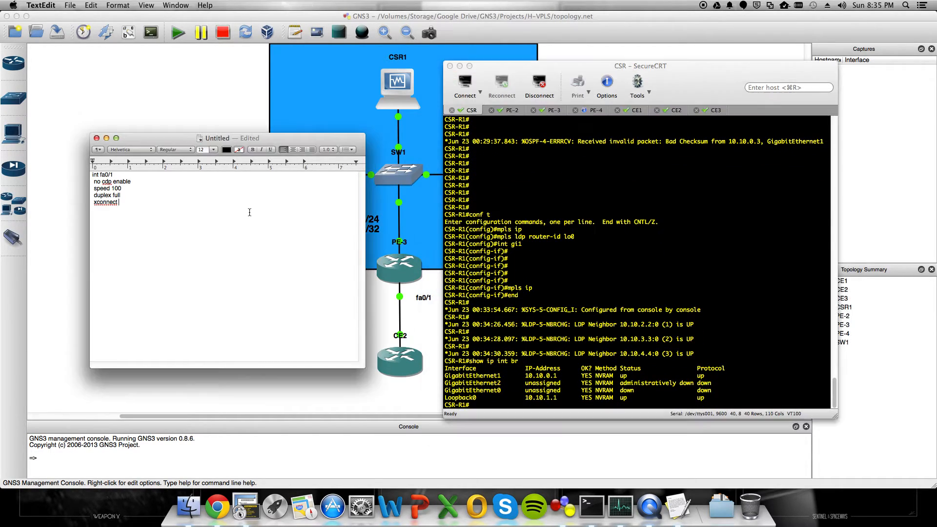
text(10.10.1.1)
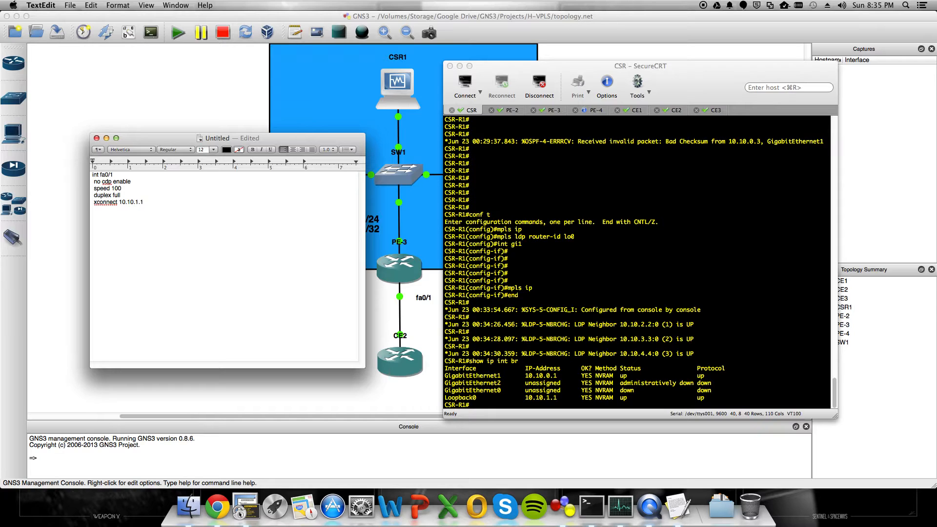
text(1001 encap)
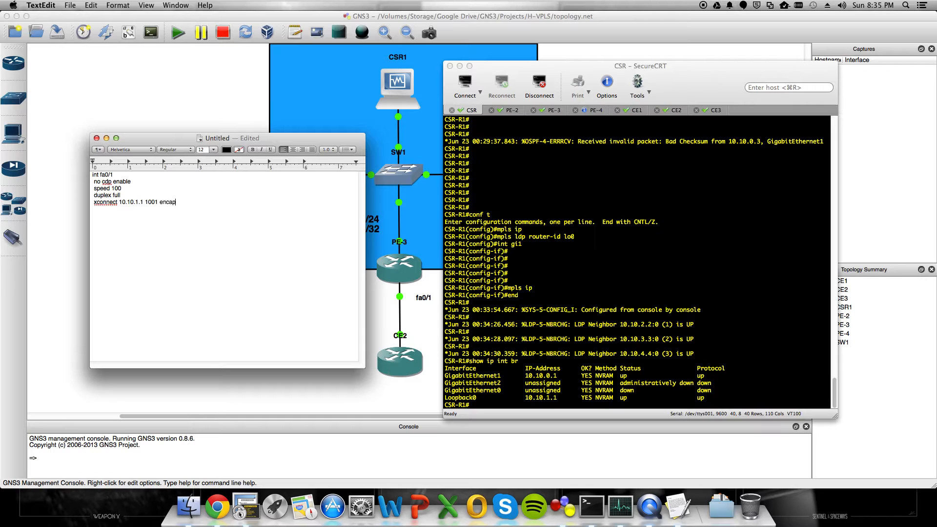
text(mpls)
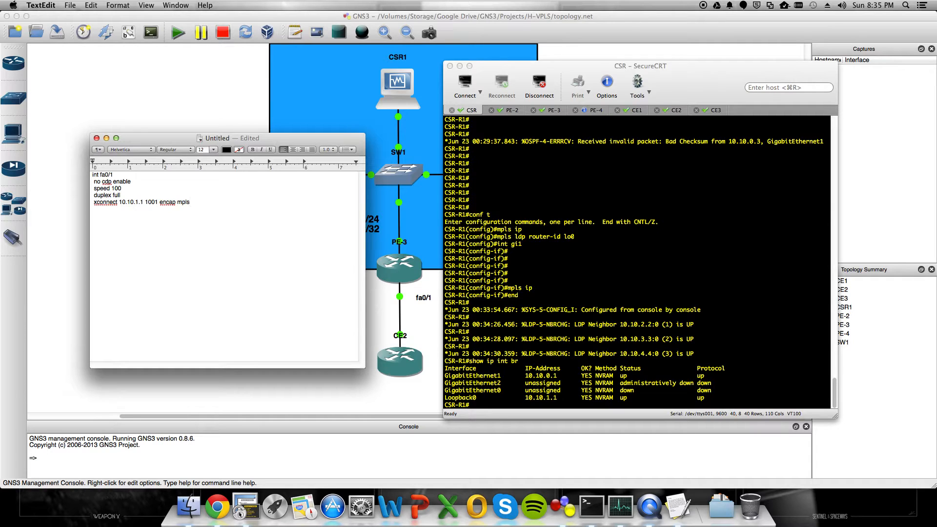
text(exit)
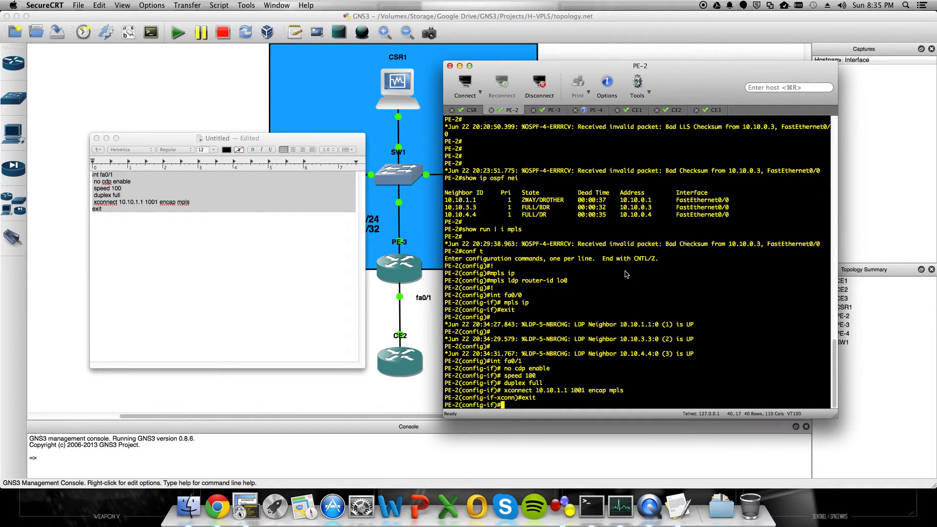
Give PE-4 fa0/1 the xconnect 10.10.1.1 VC 1001 MPLS config and no shut.
text(n)
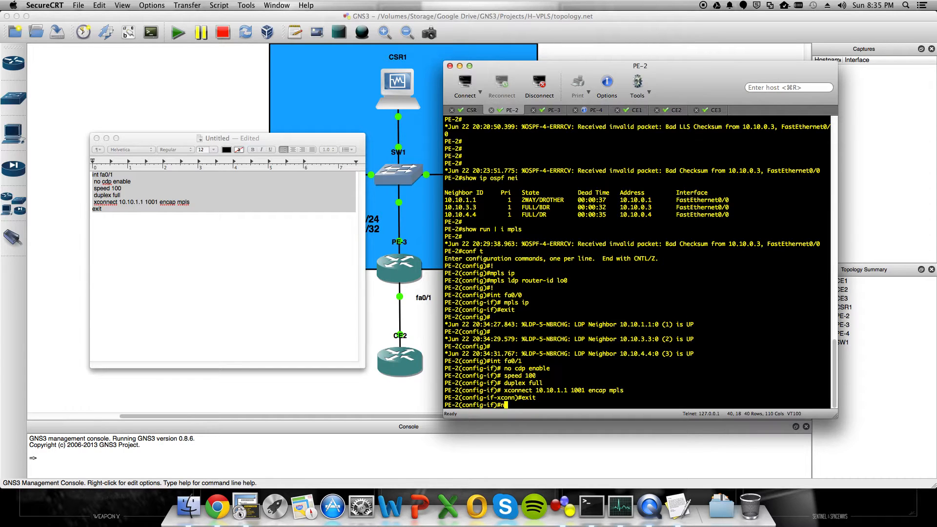
text(no shut)
text(exit)
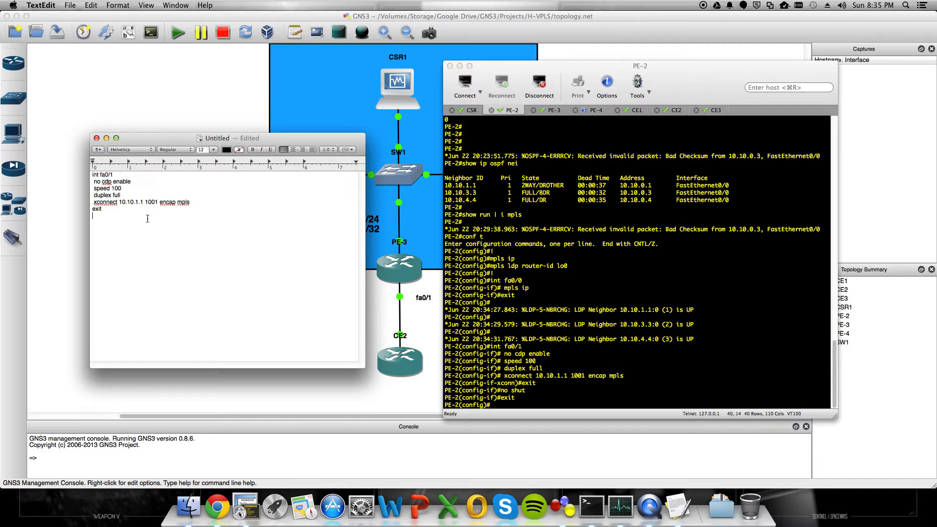
text(no shut)
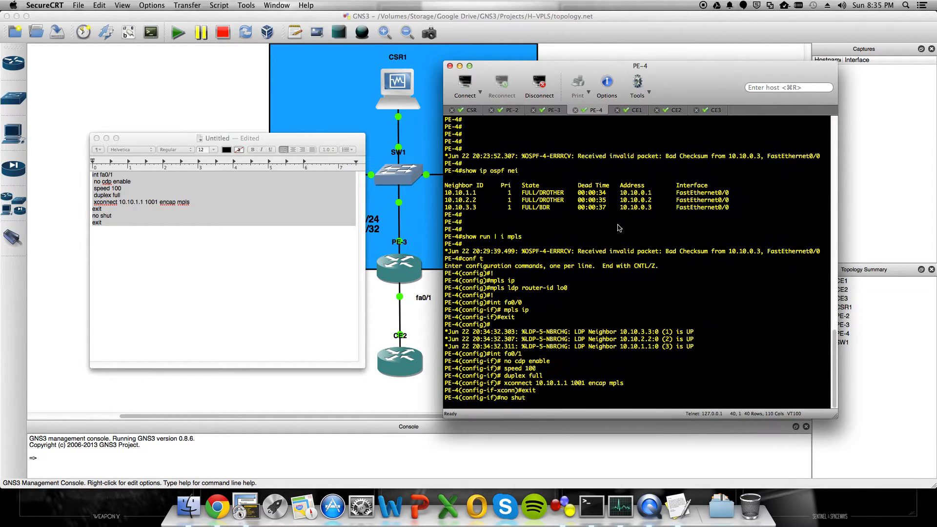
key(Return)
text(show mpls)
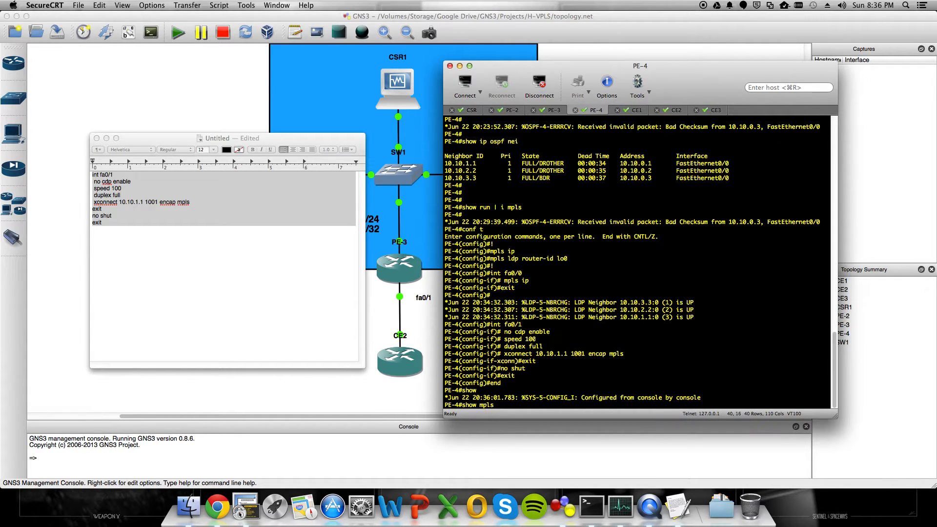
Run show mpls l2transport vc 1001 on PE-4 and PE-3, confirming VC 1001 is DOWN.
text(up)
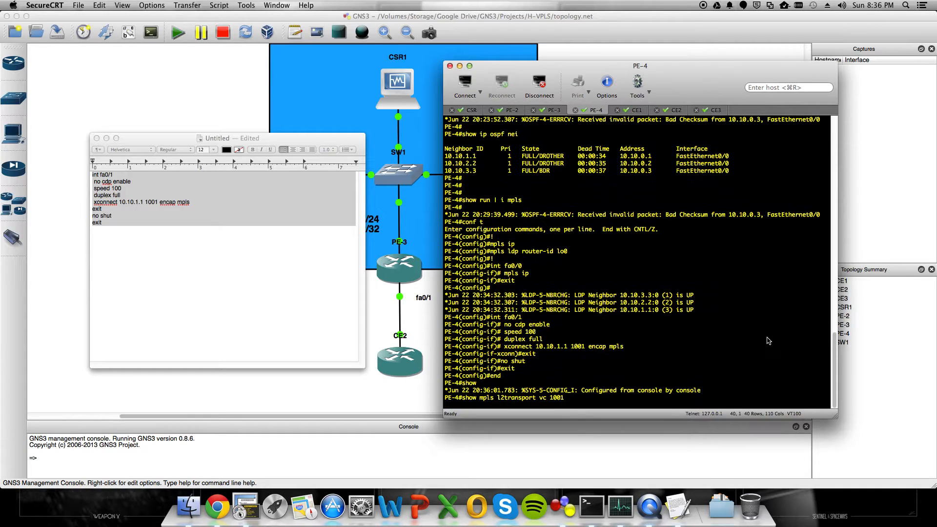
key(Return)
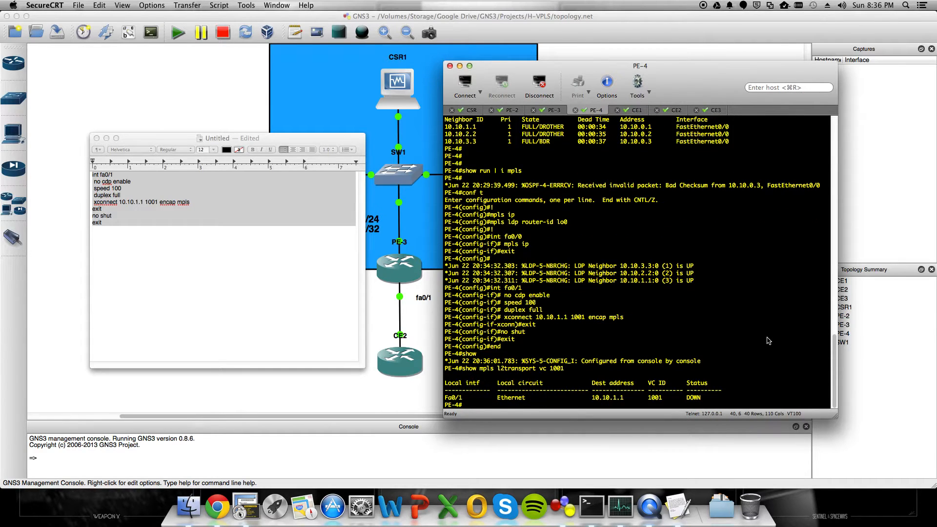
click(635, 110)
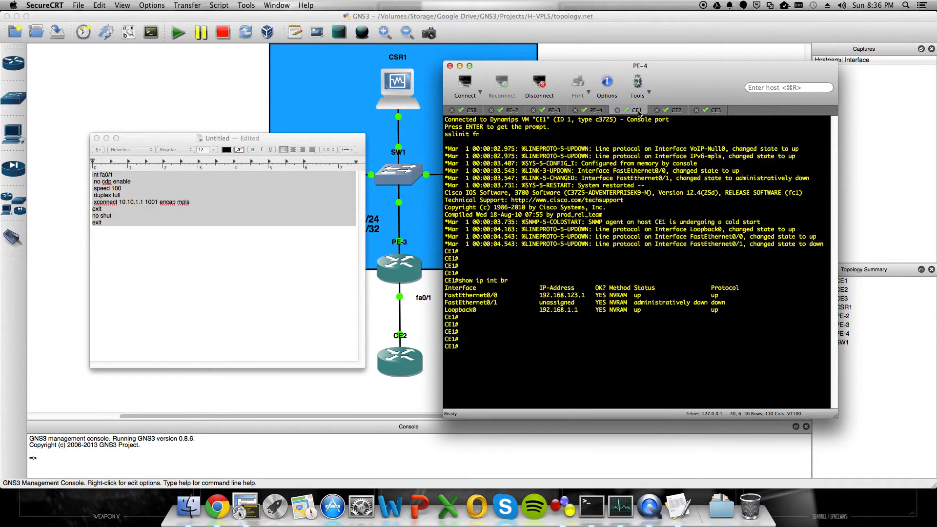
click(676, 109)
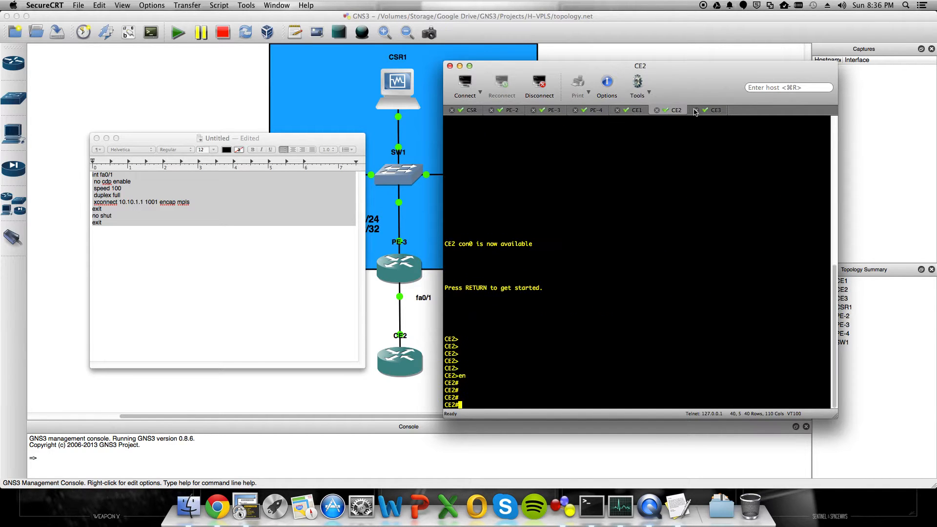
click(552, 109)
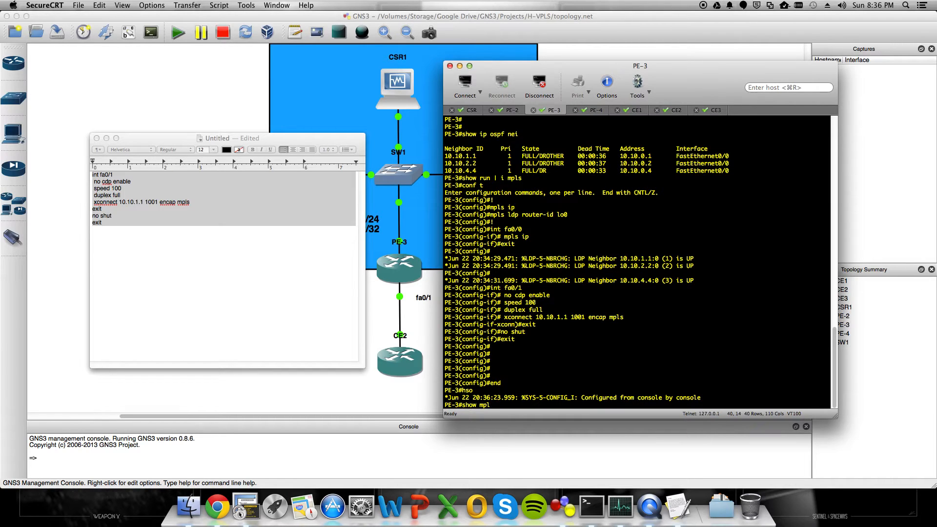
text(l2trans vc 1001)
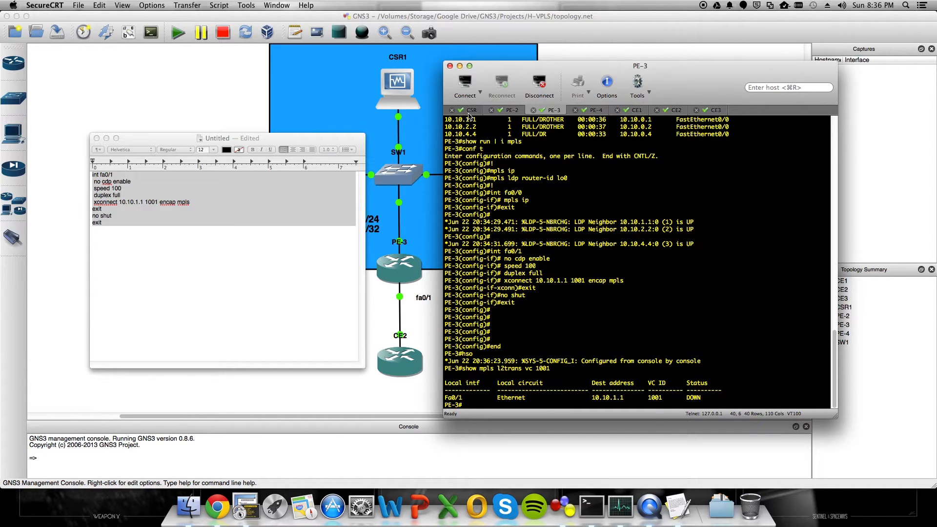
click(470, 110)
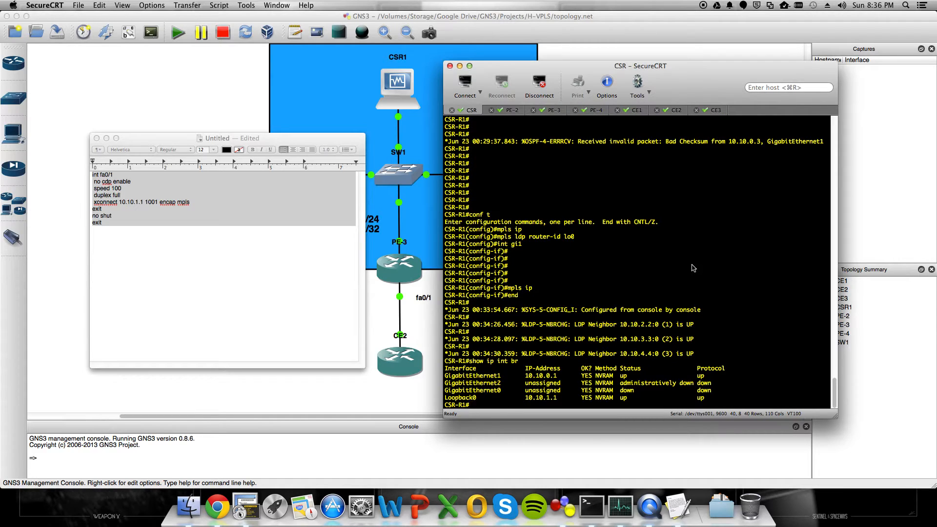
On CSR-R1, create manual VFI 'VPLS' with VPN ID 1001.
text(conf t)
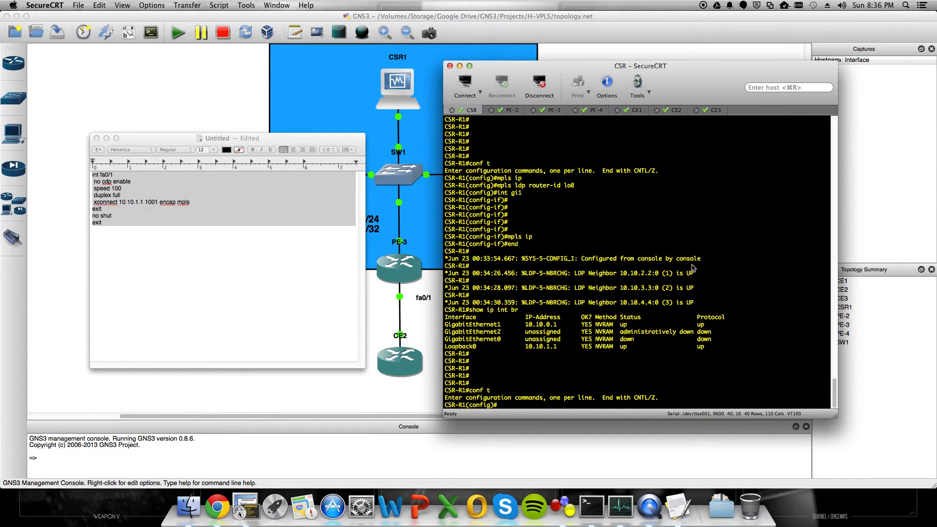
text(l2)
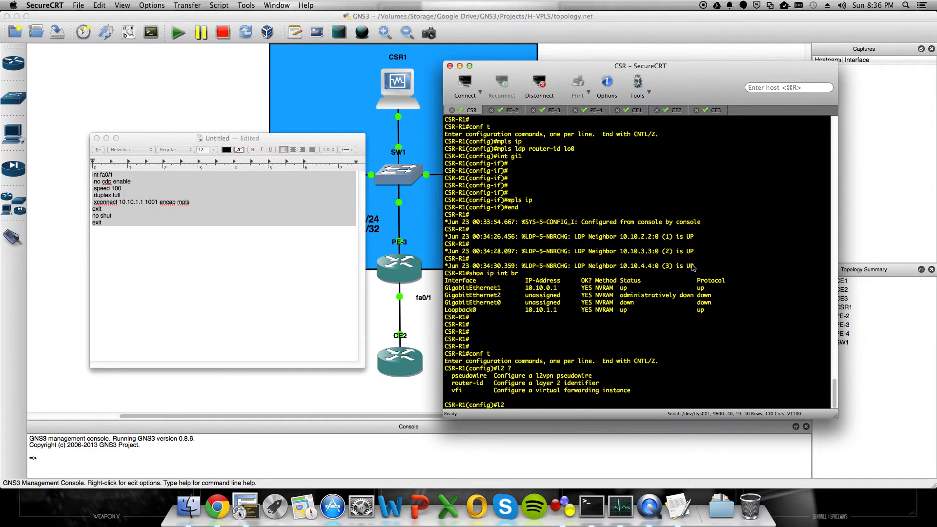
text(vfi)
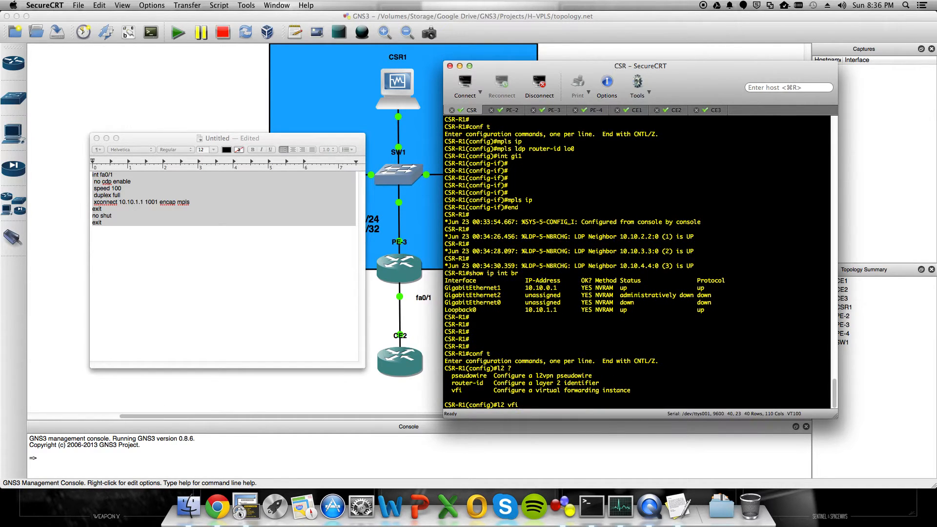
text(VPLS)
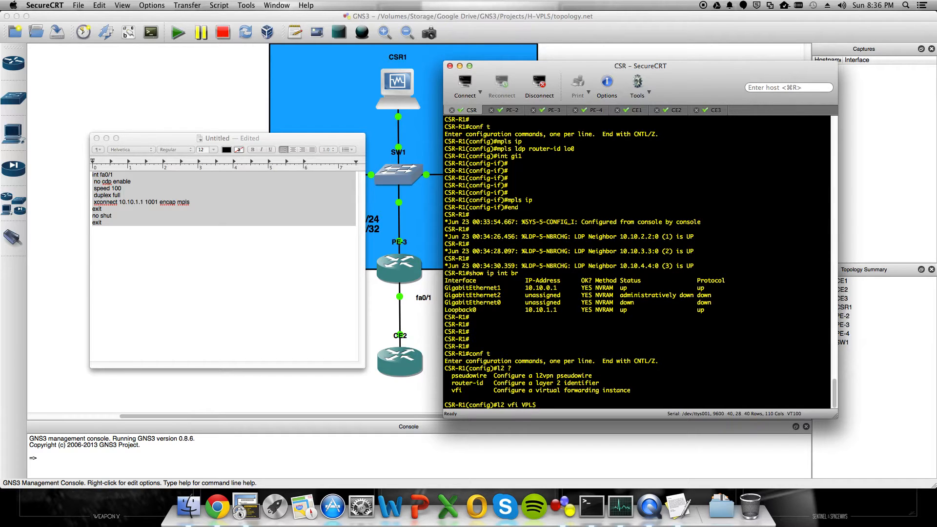
text(manu)
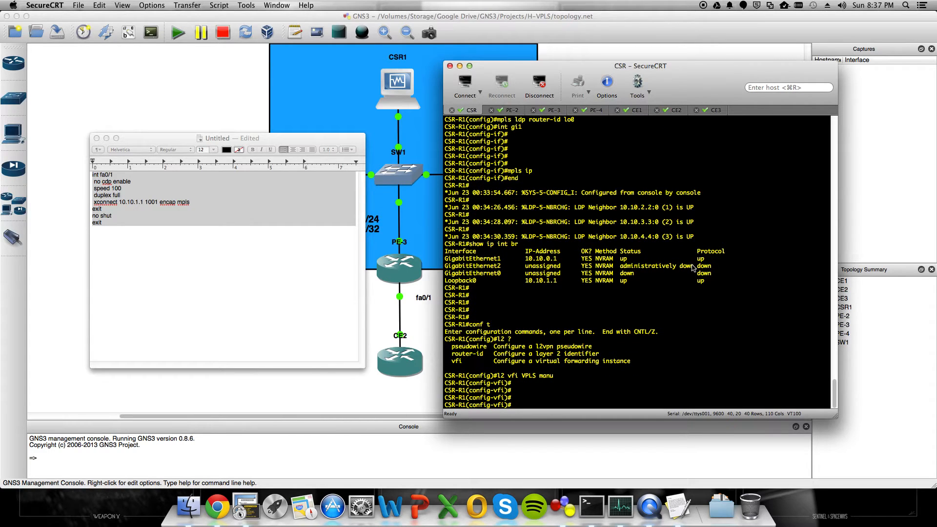
text(vpn id)
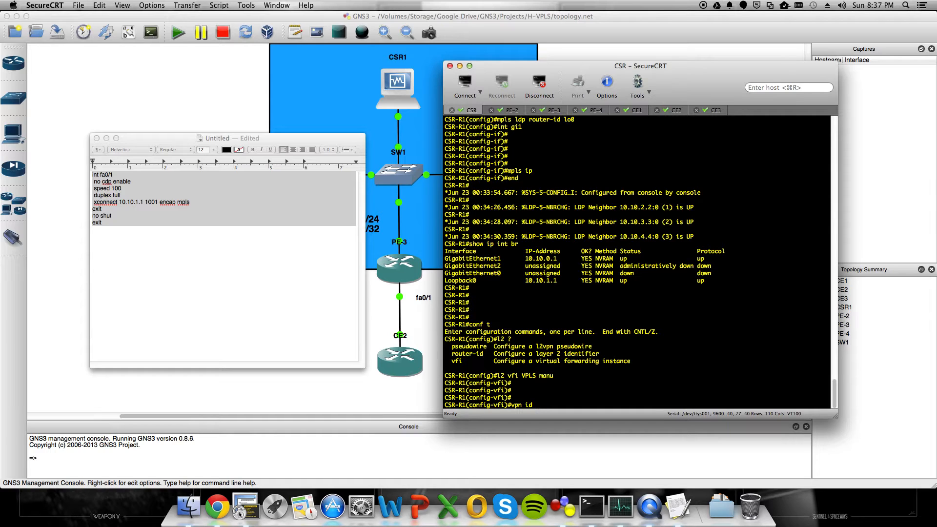
text(1001)
text(neighbor 10.10.2.2)
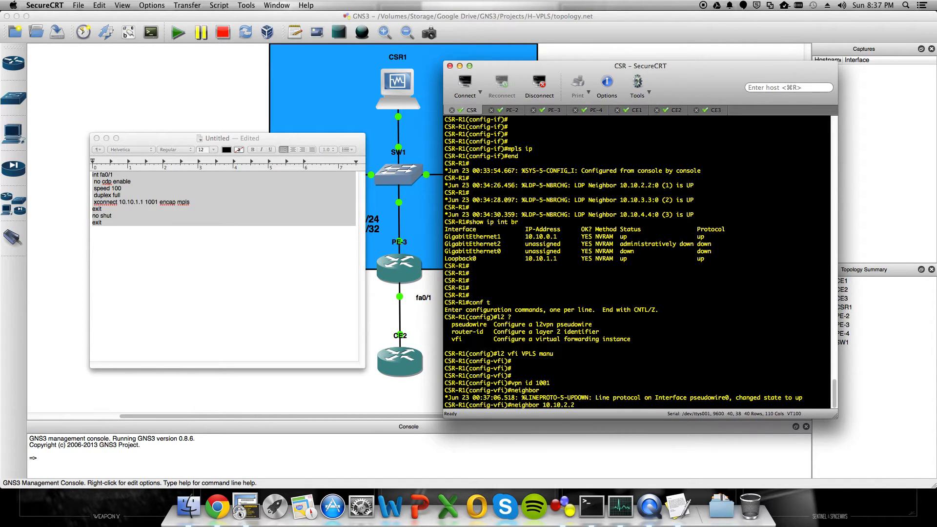
Add VFI neighbors 10.10.2.2, 10.10.3.3 and 10.10.4.4 with encapsulation mpls no-split-horizon.
text(encap mpls no-split)
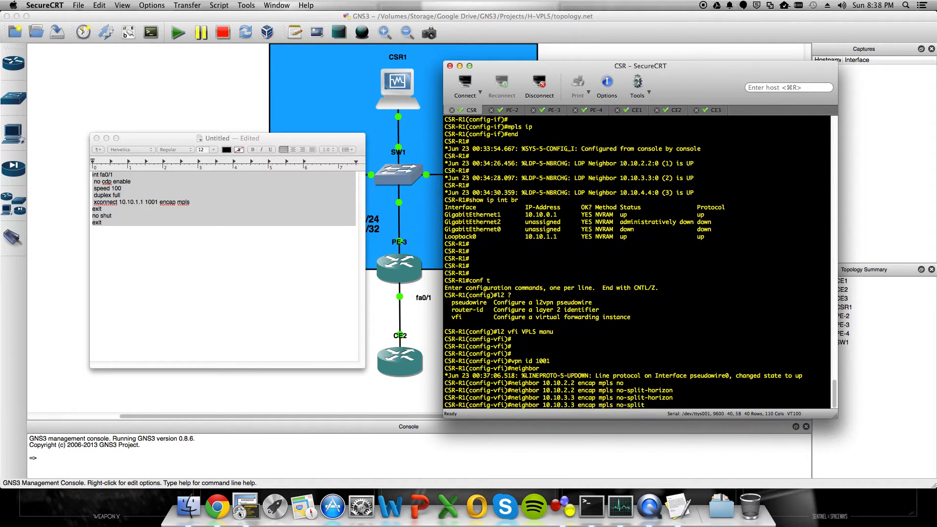
text(-horizon)
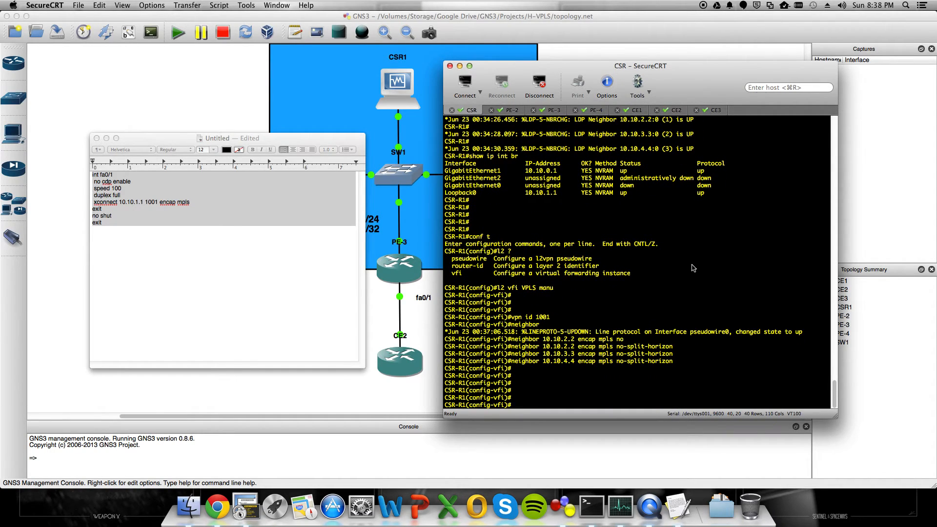
Bind the VFI to bridge-domain 1001 and verify VC 1001 UP on CSR-R1, PE-2, PE-3, PE-4.
text(bridge-domain 1001)
text(show mpls l)
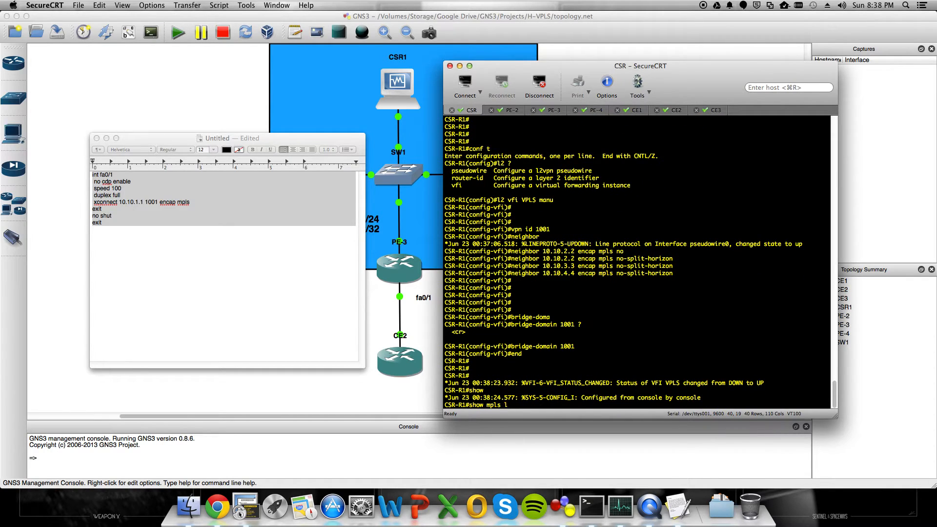
text(2trans vc 1001)
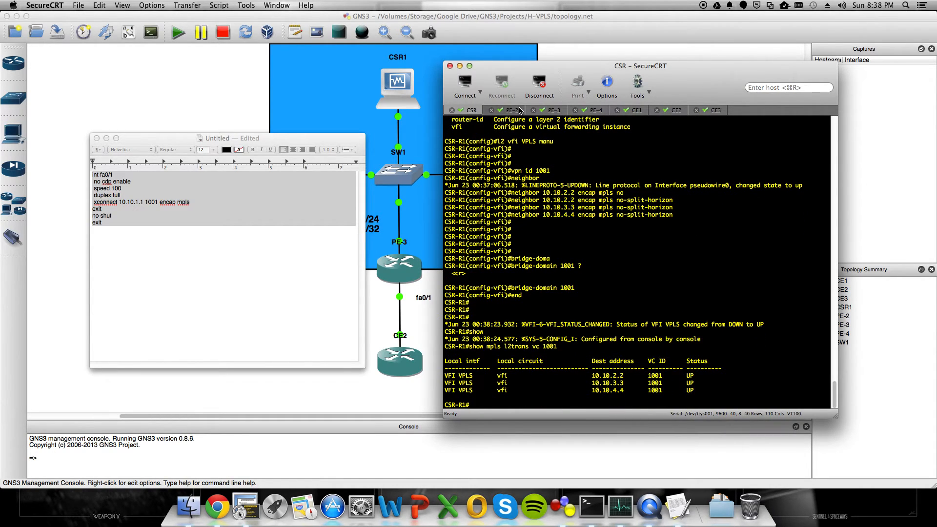
click(510, 109)
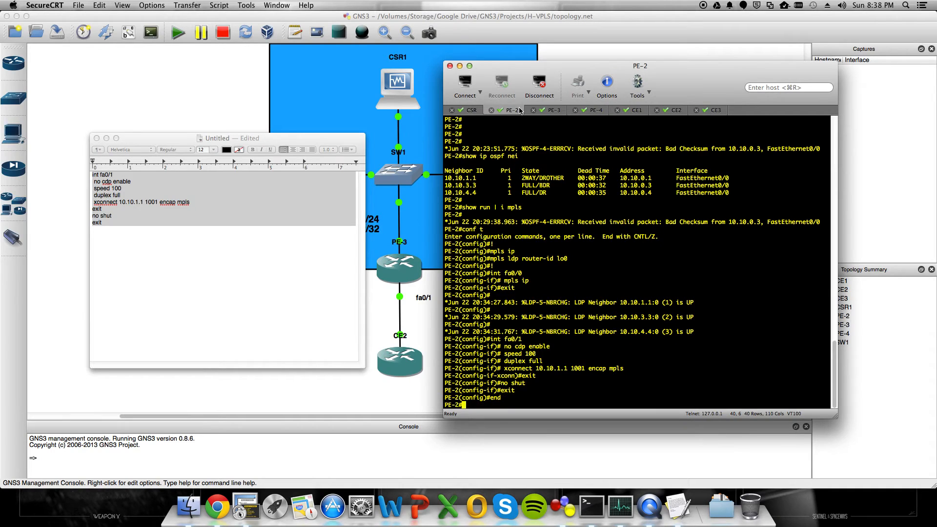
click(551, 110)
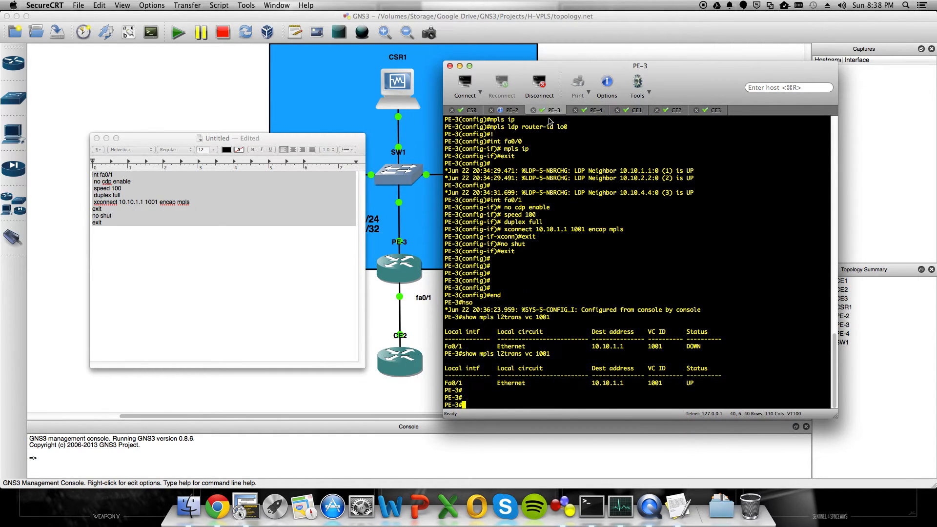
click(594, 109)
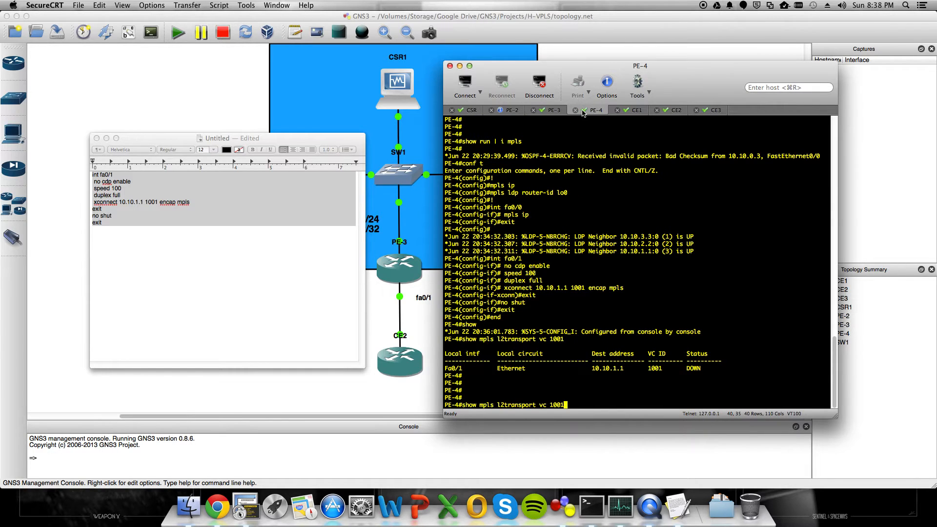
click(471, 110)
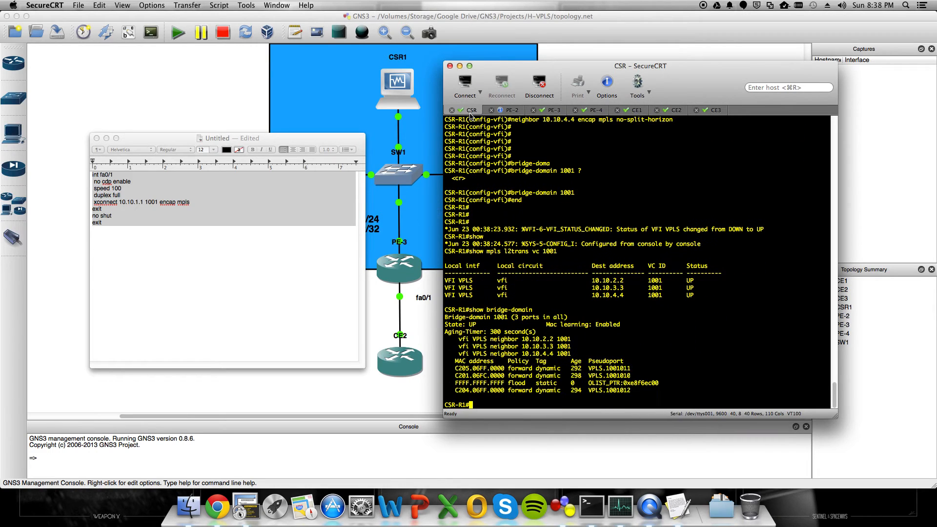
key(enter)
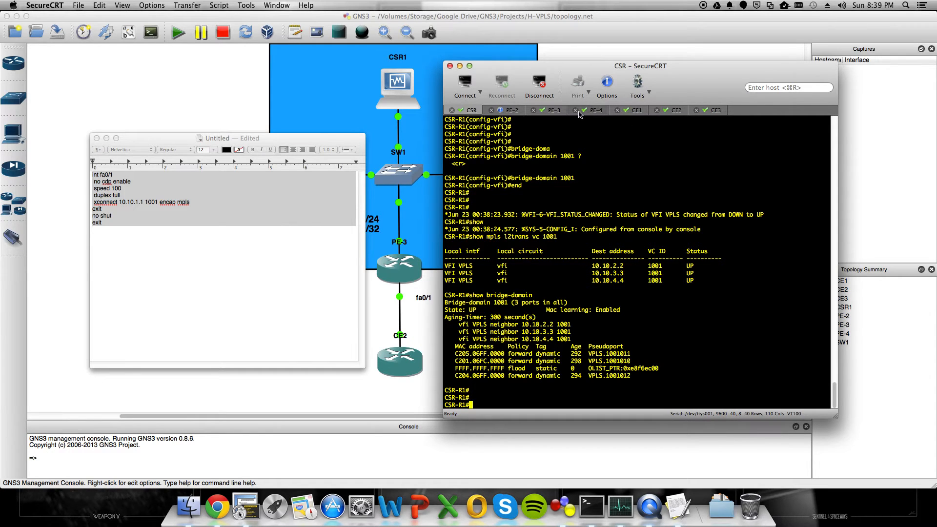
Run show ip int br on PE-3, PE-2 and PE-4, plus show run int fa0/1 on PE-4.
click(550, 110)
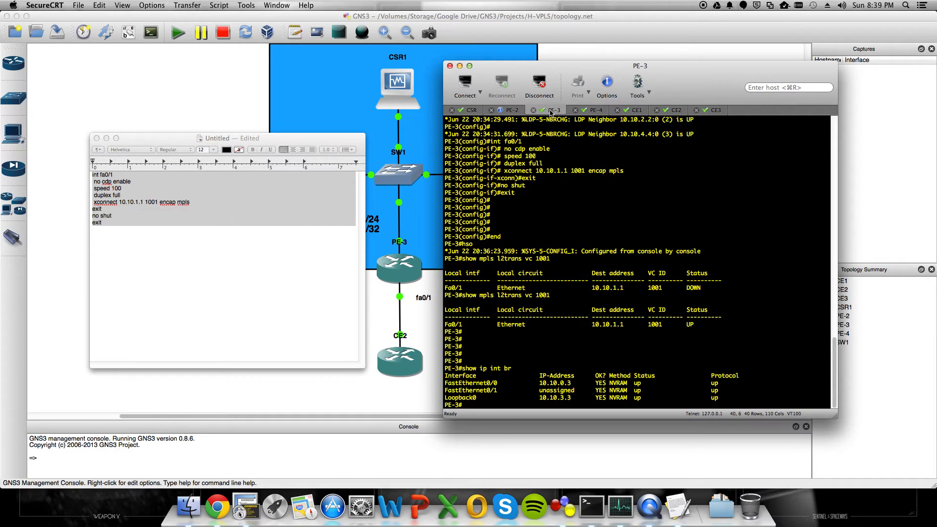
mouse_move(476, 362)
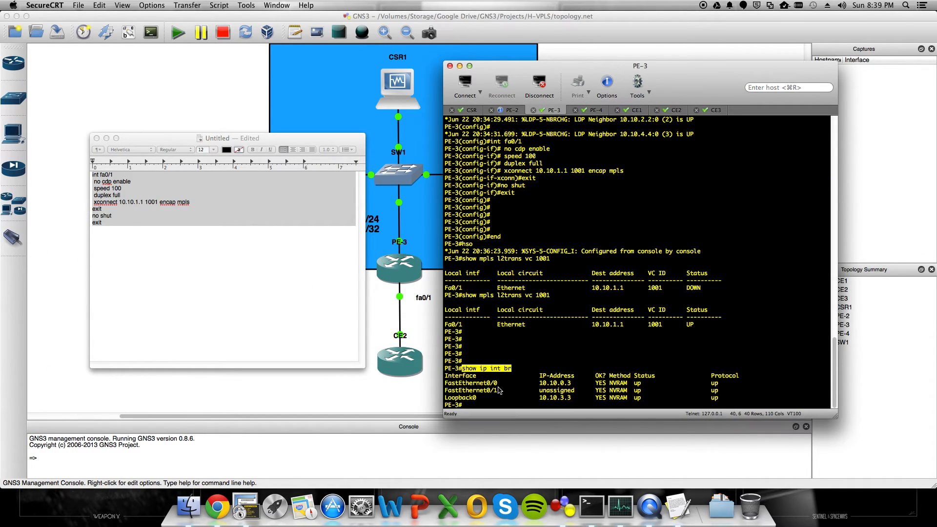
mouse_move(499, 397)
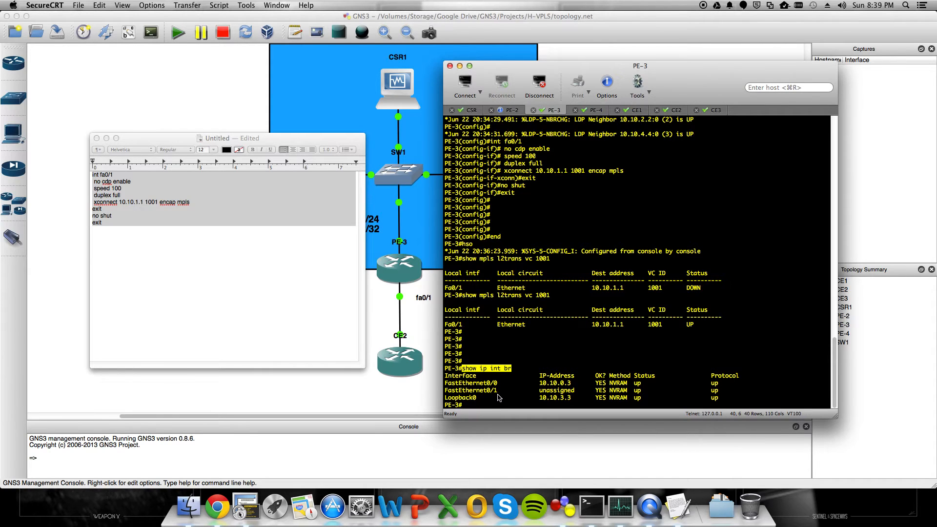
click(508, 109)
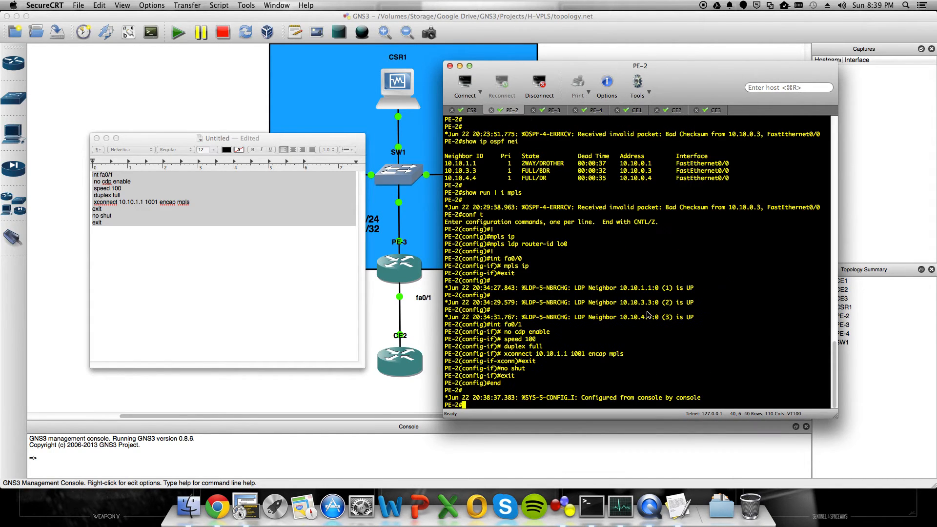
text(show ip int br)
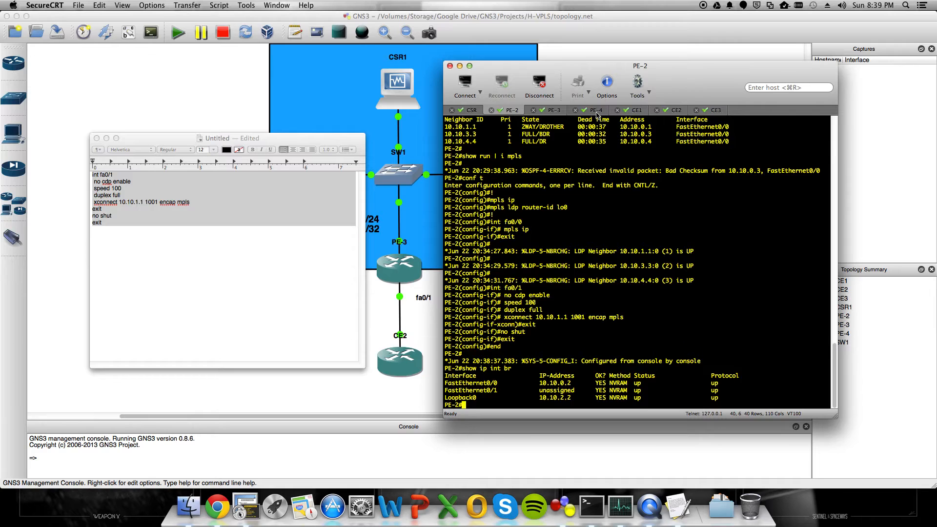
click(594, 110)
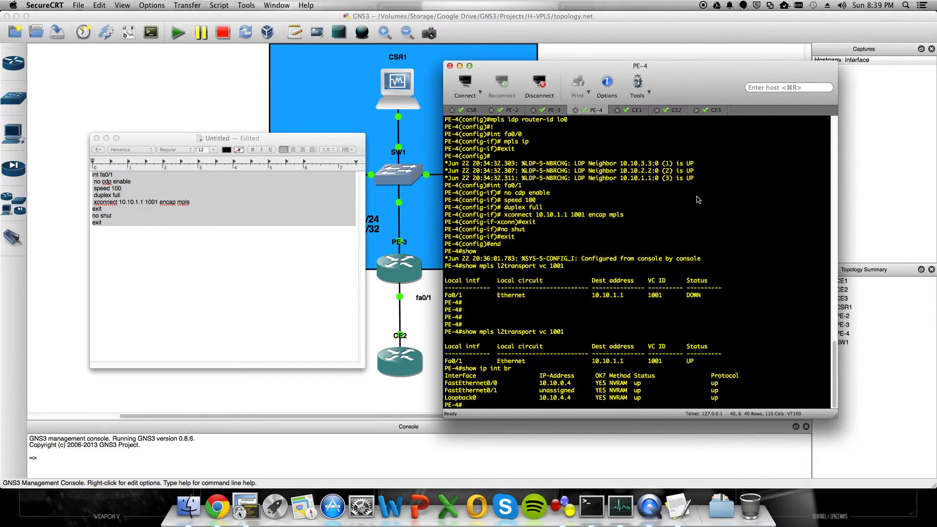
text(show run int fa0/1)
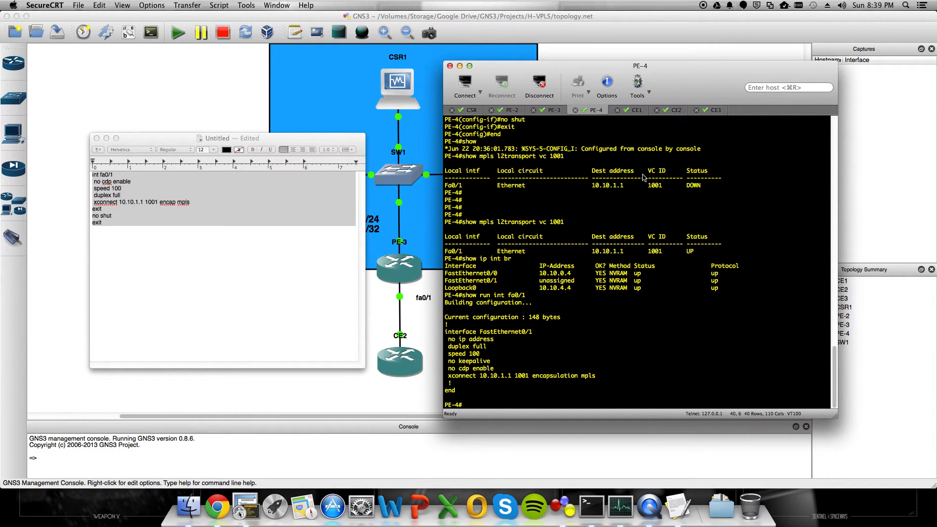
mouse_move(636, 124)
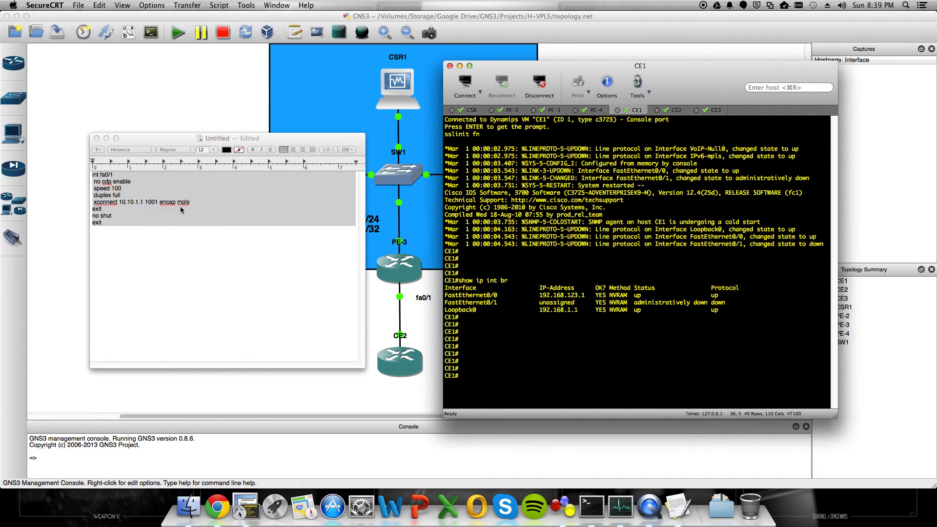
mouse_move(385, 227)
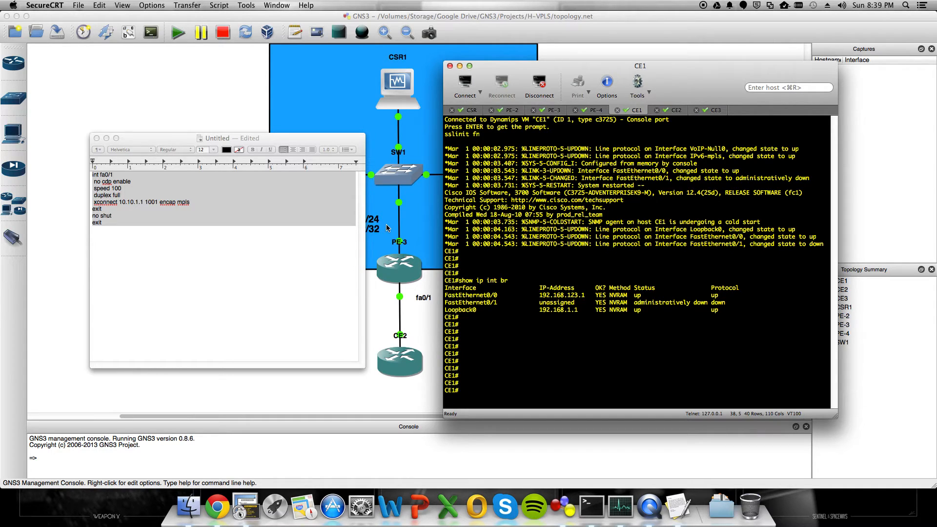
mouse_move(542, 300)
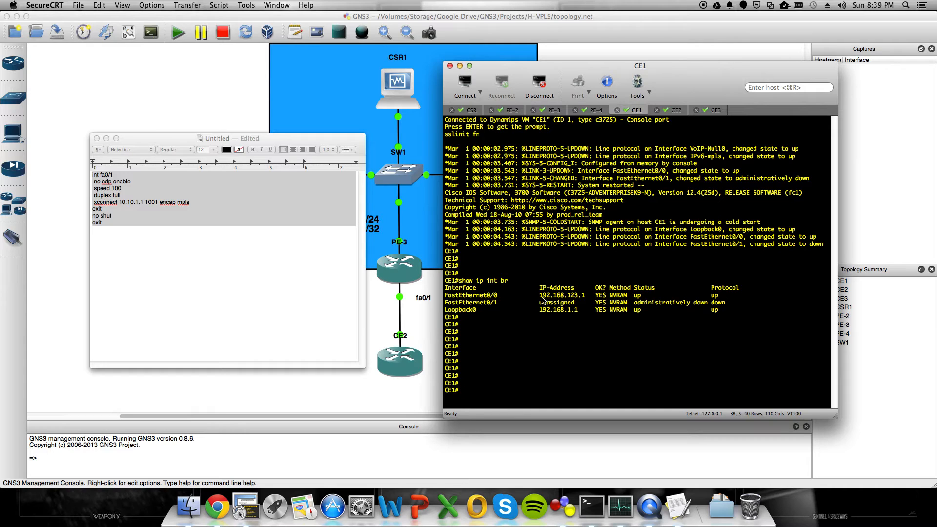
Copy CE1's address and ping 192.168.123.2 and 192.168.123.3 from CE1.
double_click(561, 294)
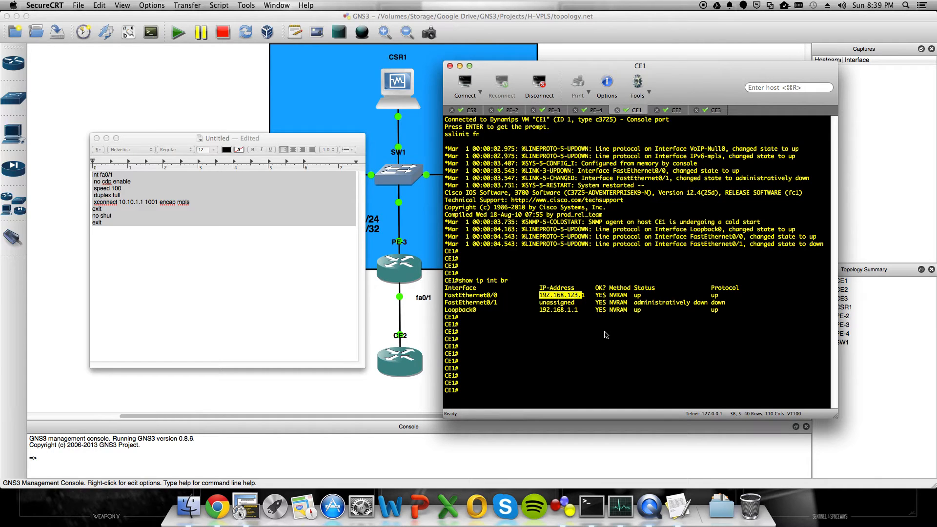
text(192.168.123.)
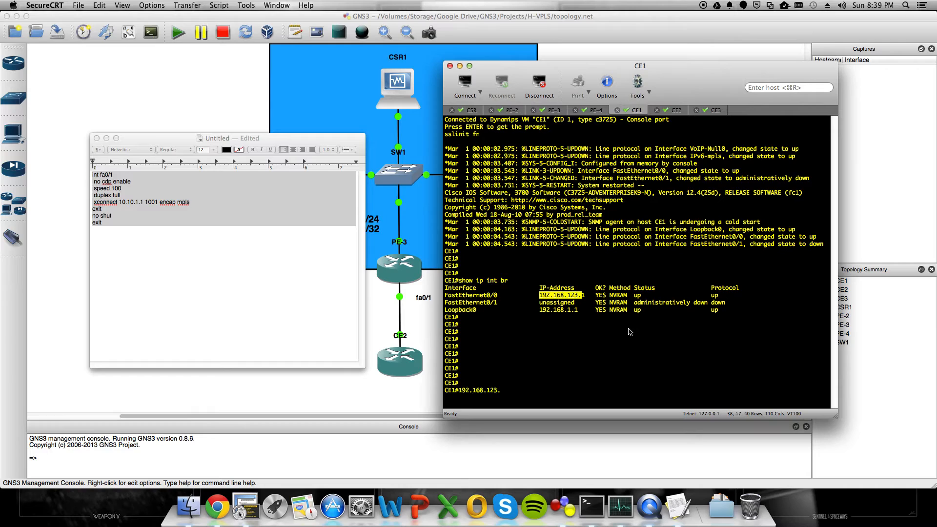
text(2)
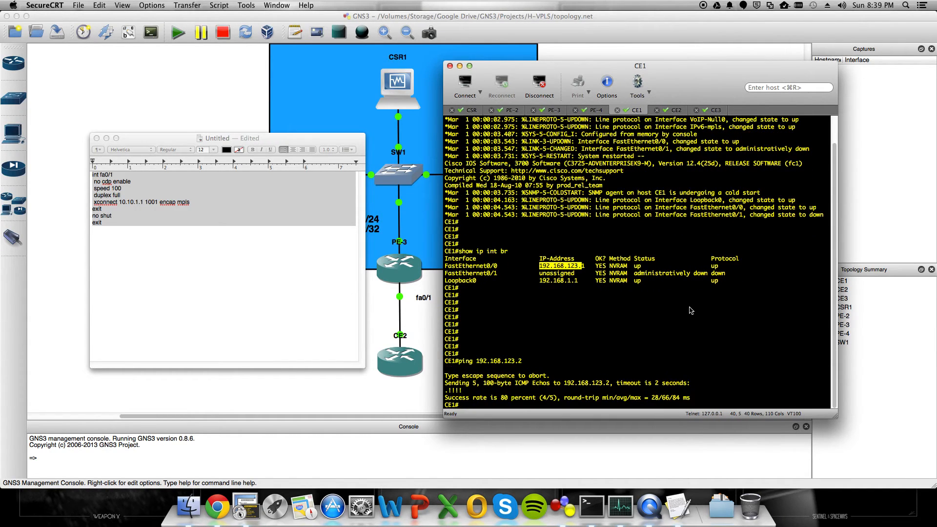
text(ping 192.168.123.3)
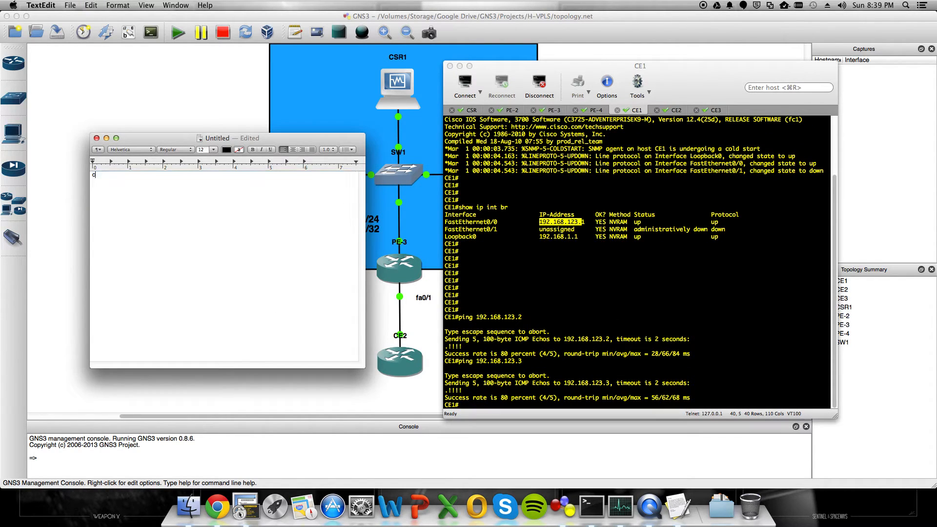
Draft the EIGRP 100 config (no auto-summary, network 0.0.0.0) in TextEdit and move the notes aside.
text(conf t)
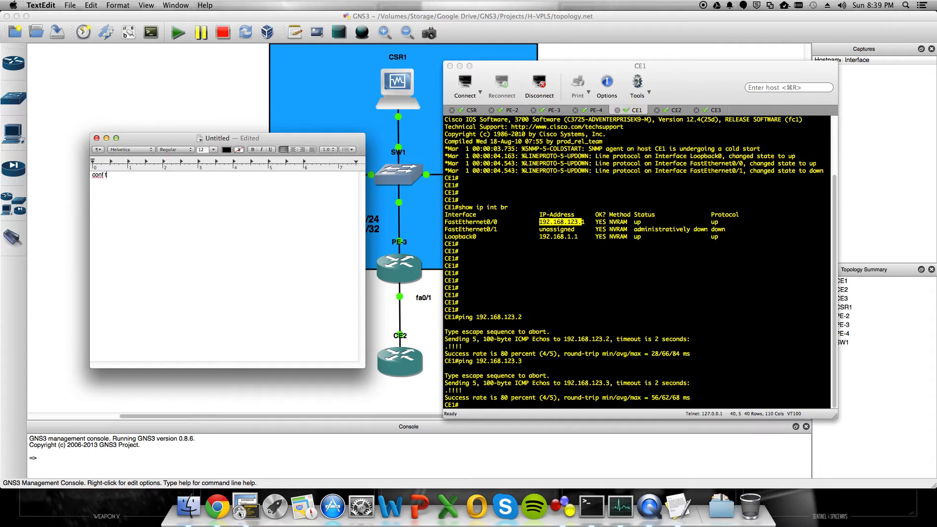
text(router e)
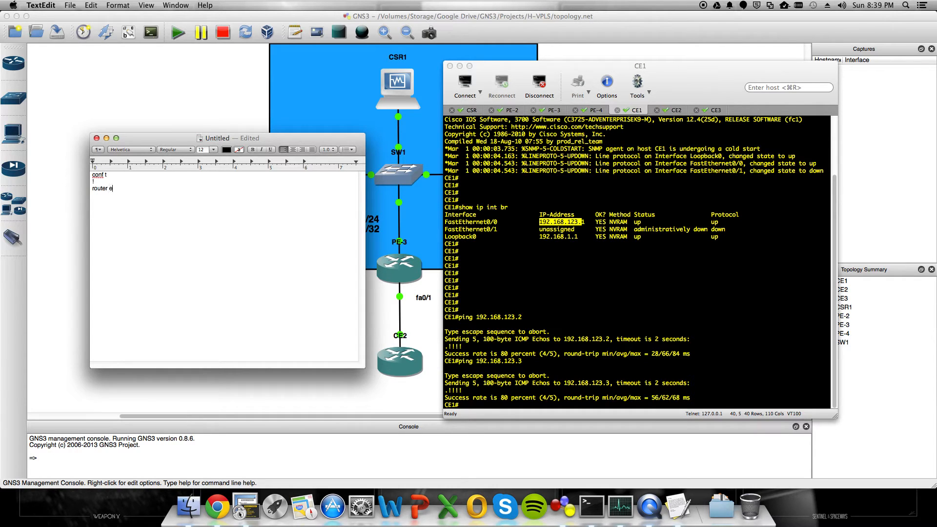
text(igrp 100)
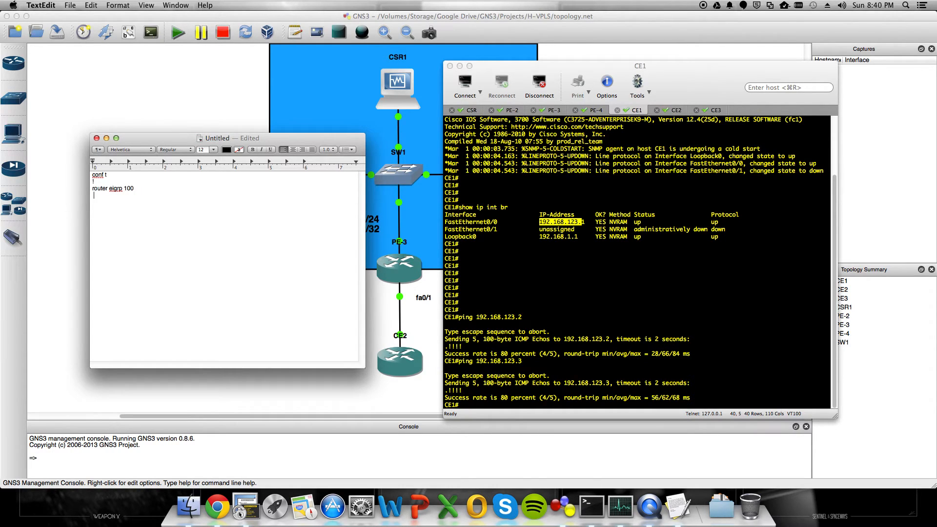
text(no auto)
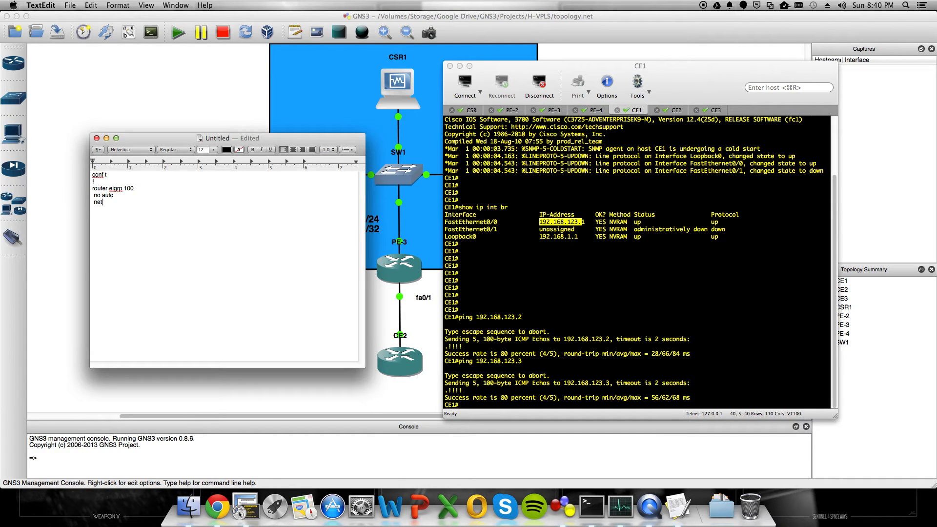
text(0.0.0.0)
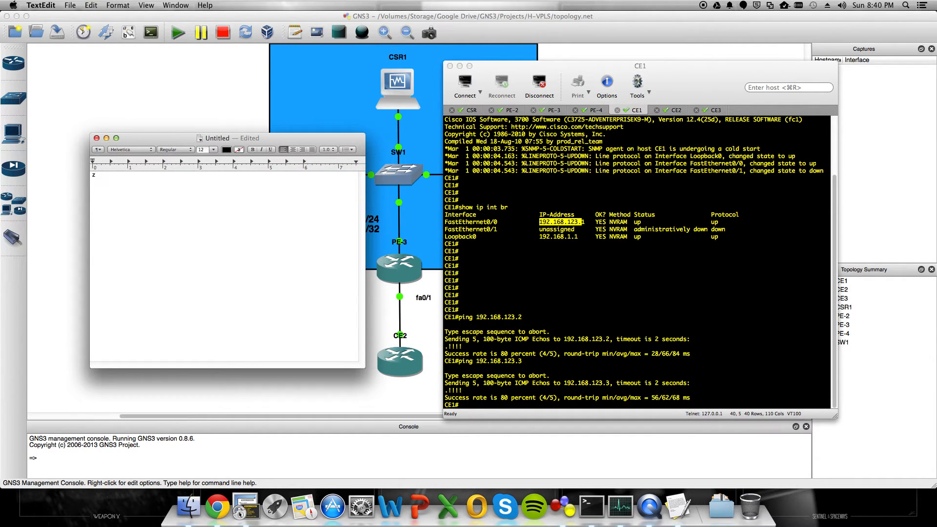
text(conf t)
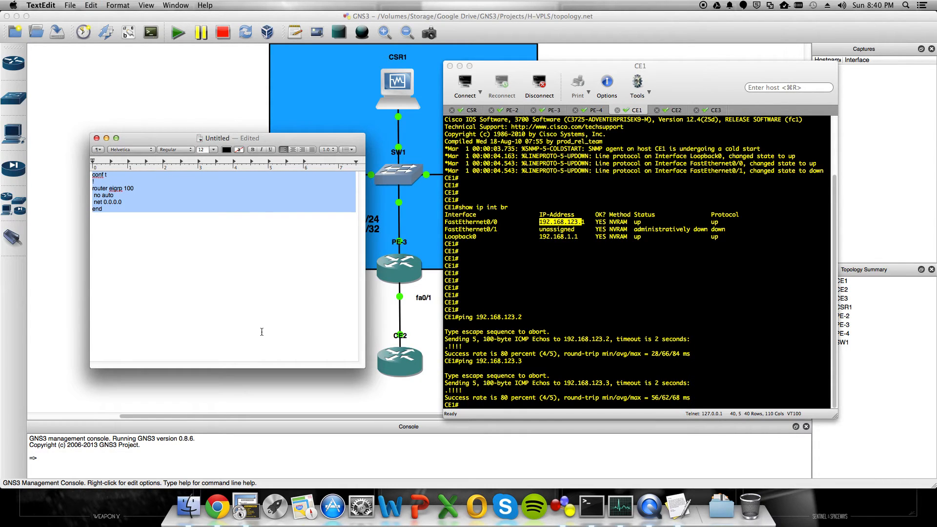
mouse_move(282, 308)
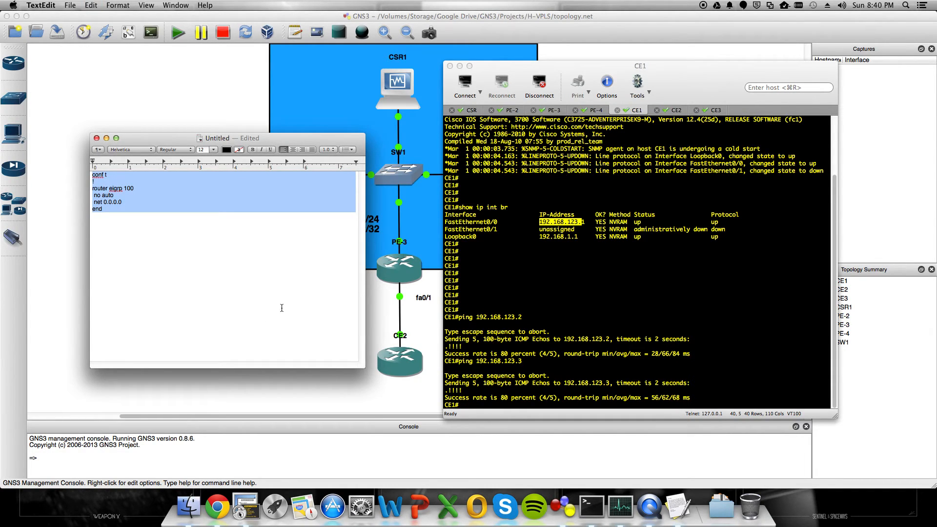
drag(217, 138, 250, 179)
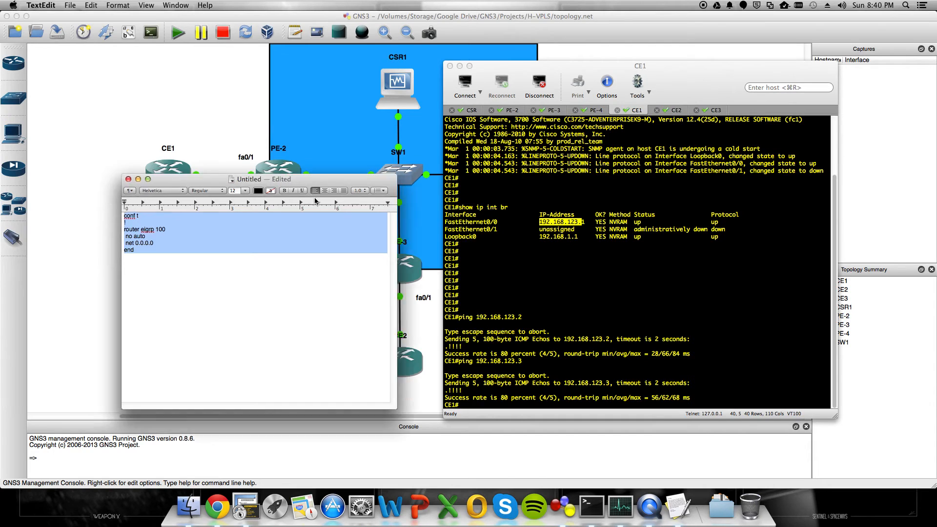
drag(247, 178, 468, 258)
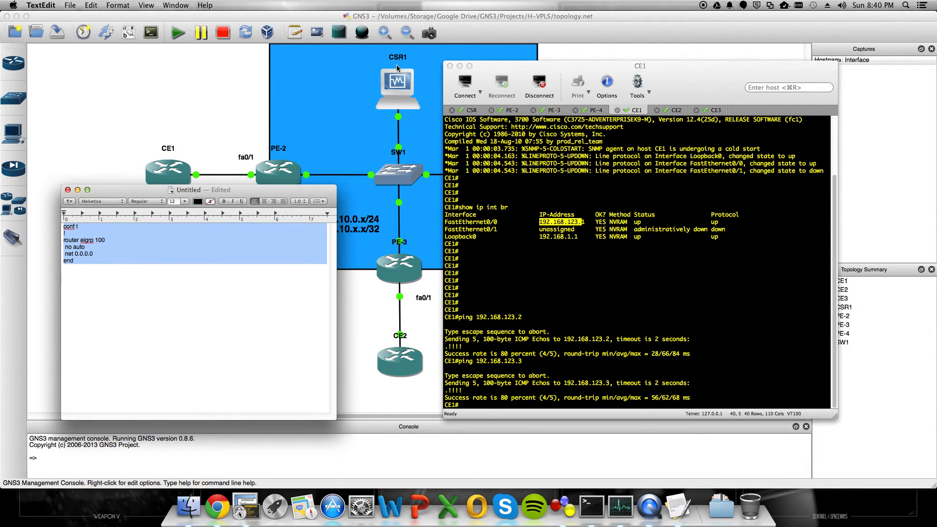
mouse_move(343, 141)
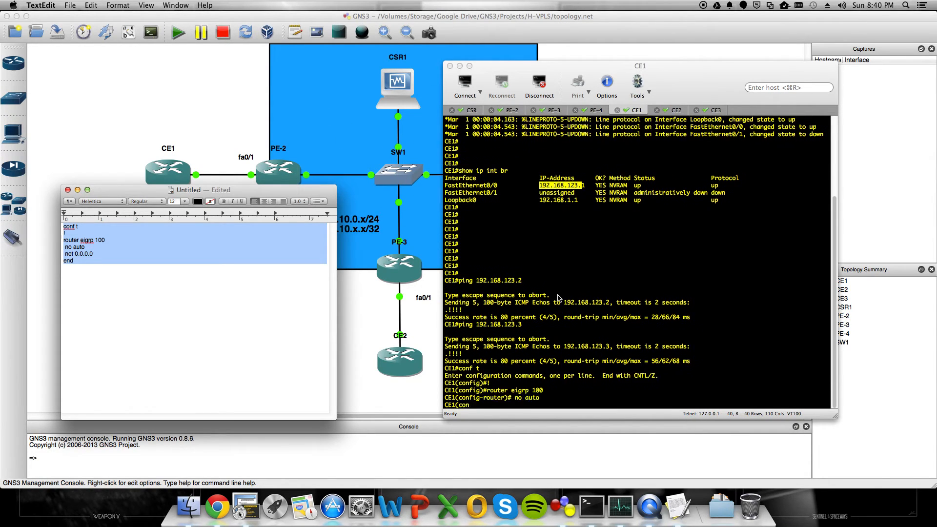
Check CE1's EIGRP routes and ping loopbacks 192.168.2.2 and 192.168.3.3 sourced from lo0.
click(672, 110)
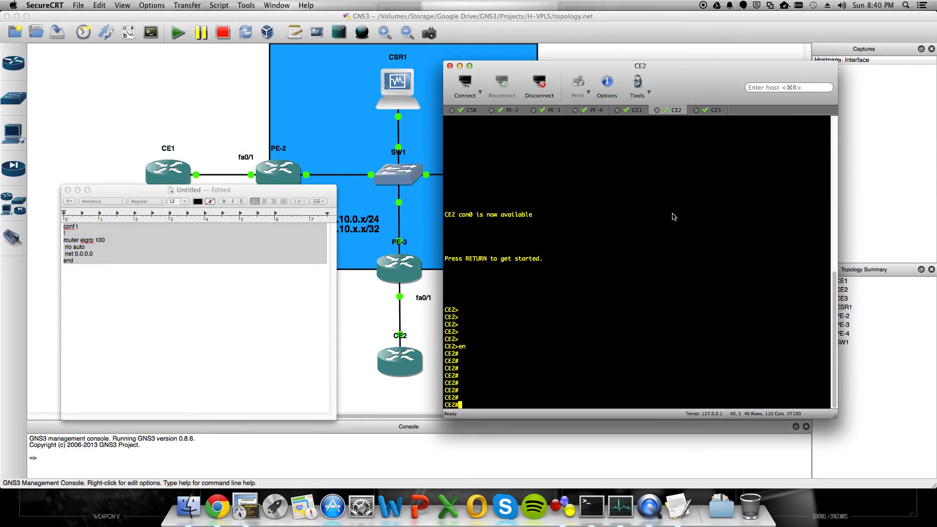
click(636, 110)
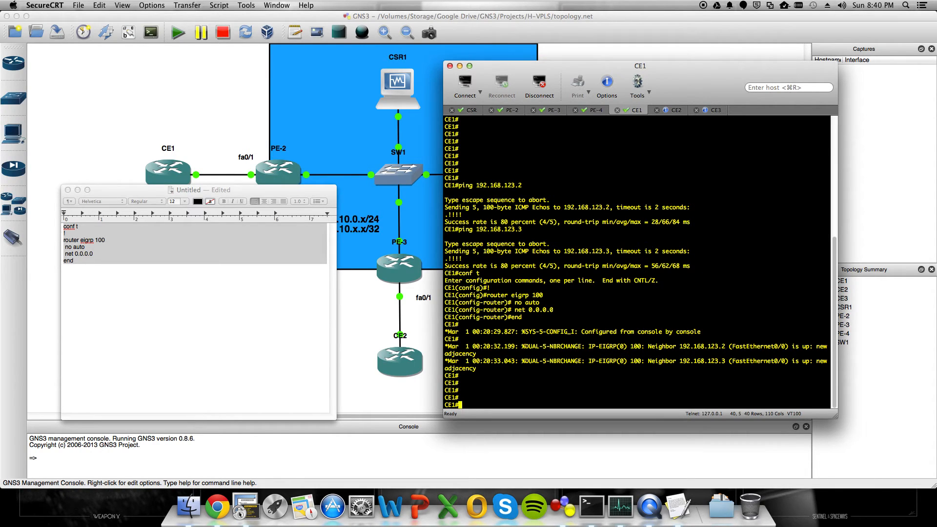
text(show)
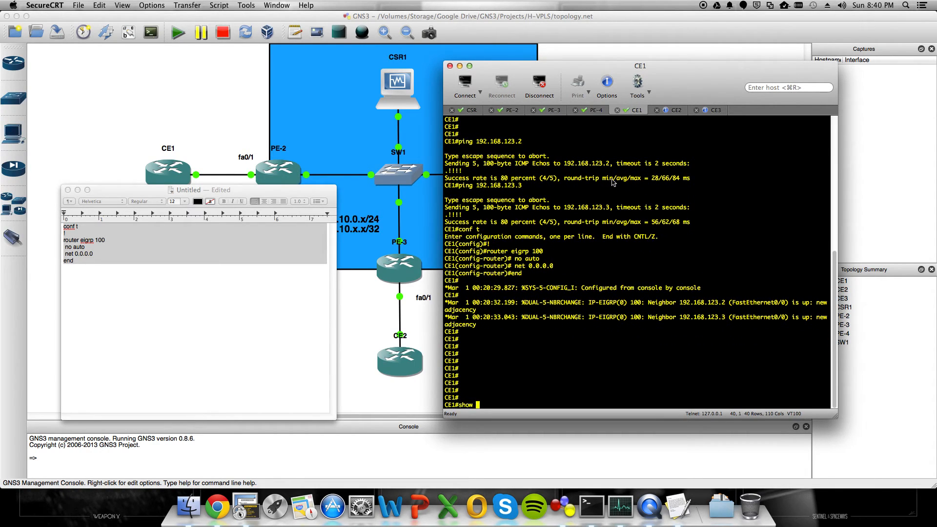
text(ip route eigr)
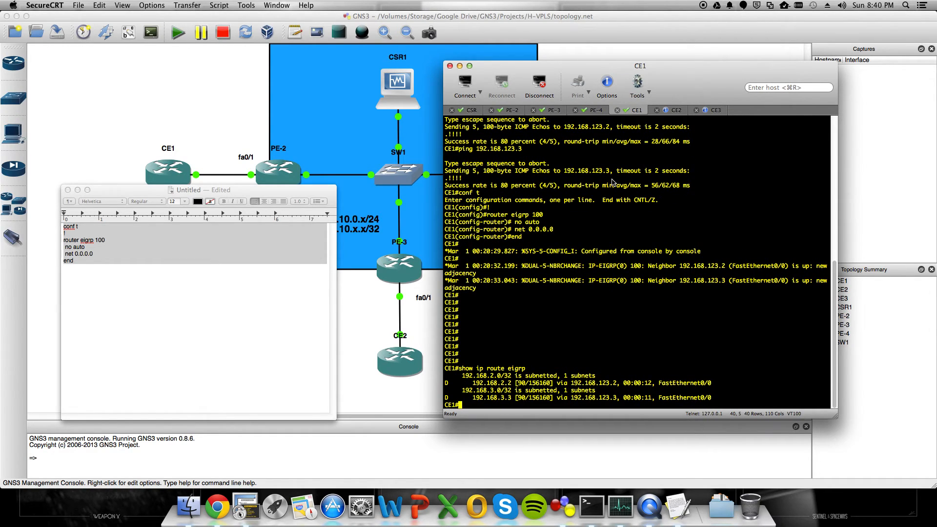
text(ping p)
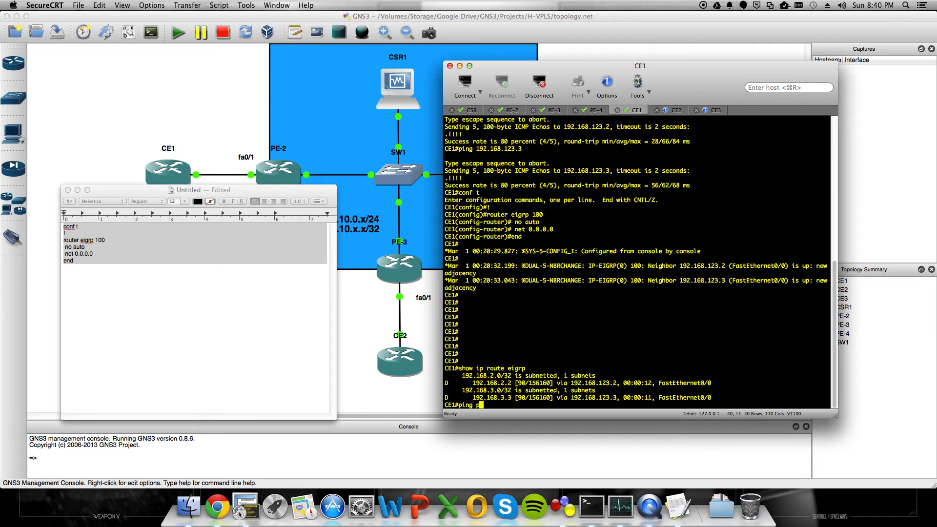
text(192.168.2.2 so lo0)
text(ping 192.168.3.3 so lo0)
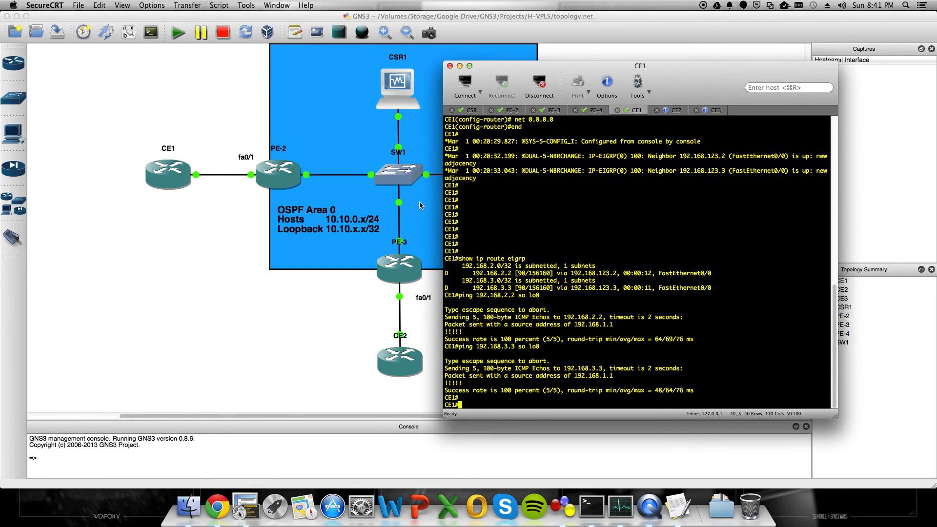
Bring up the CSR-R1 console and scroll through its VC 1001 and bridge-domain output.
click(471, 109)
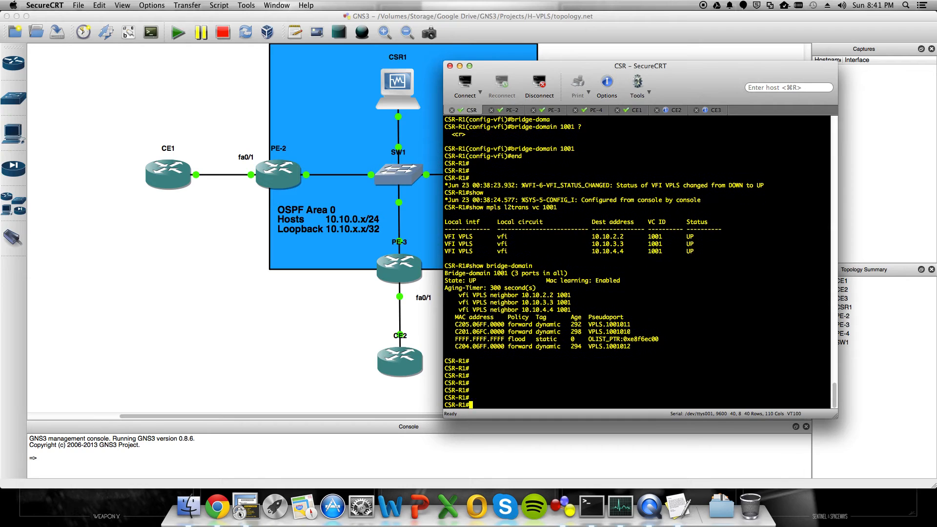
scroll(down, 3)
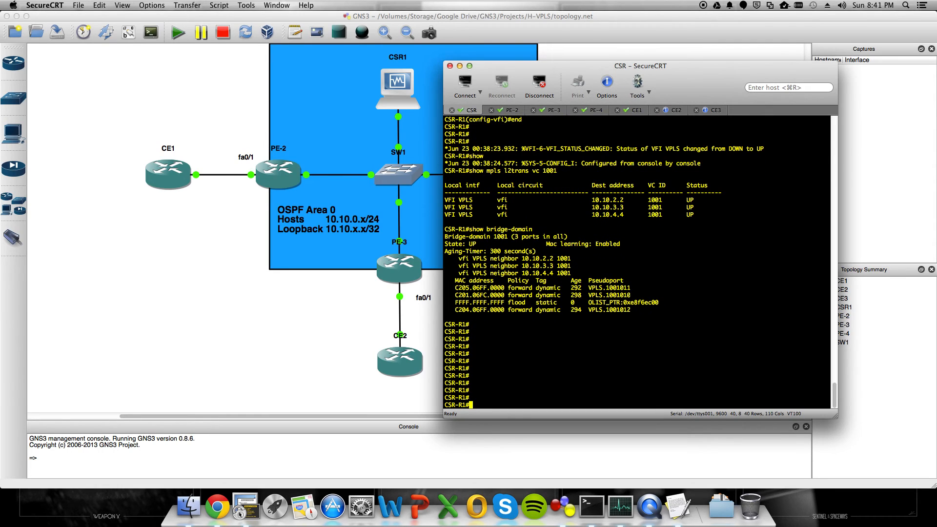
Enter global configuration on CSR-R1 and list the license boot level options.
text(conf t)
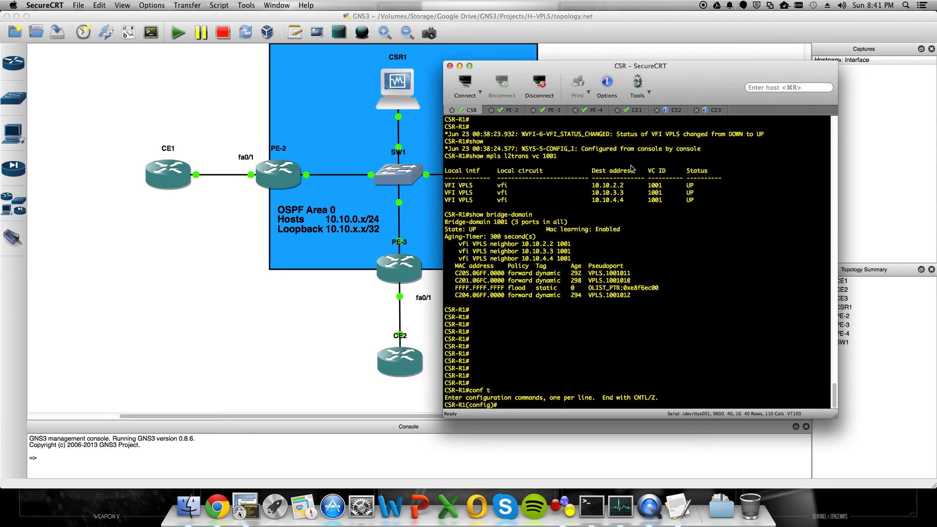
text(mpls)
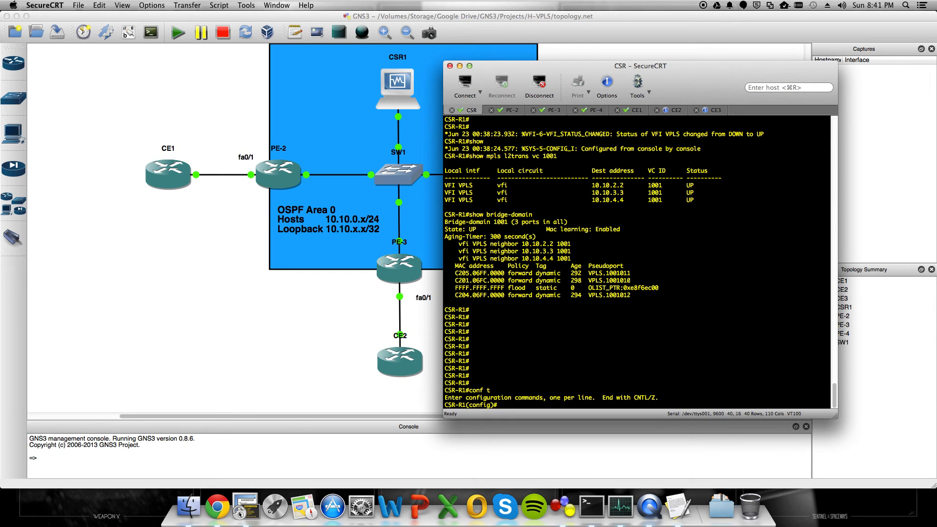
text(license boot level)
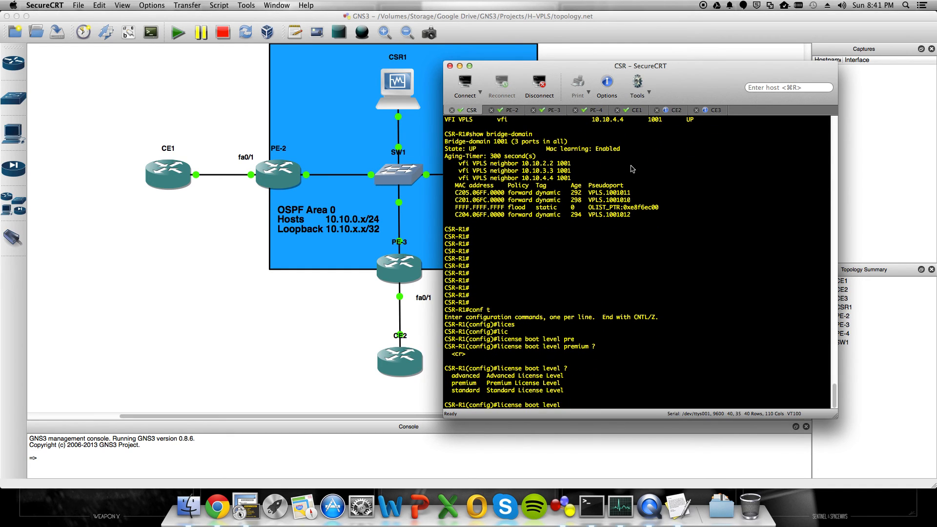
mouse_move(532, 508)
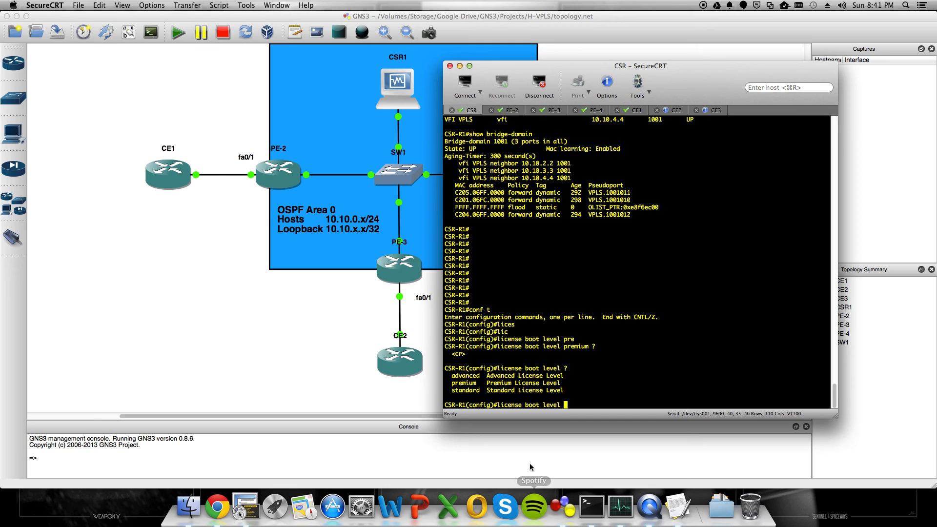
mouse_move(732, 396)
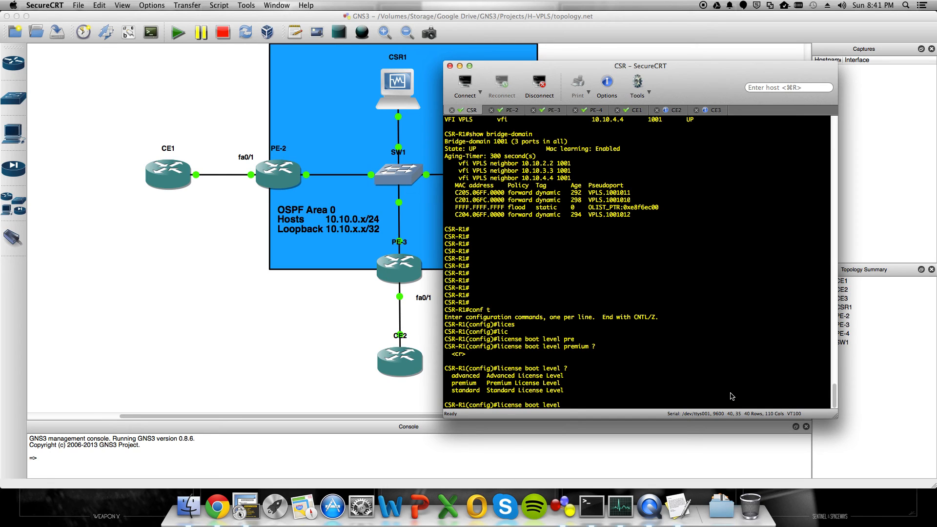